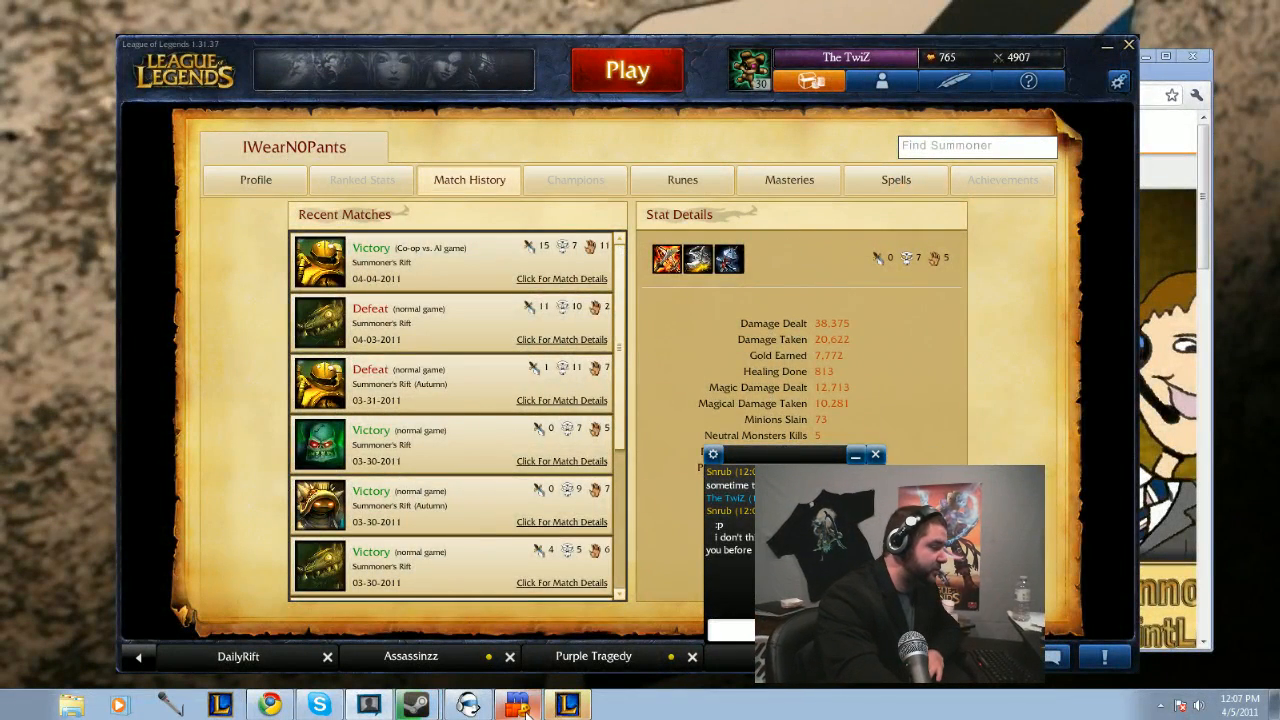
Step: Switch to the browser and show the channel's subscriber list of 1870 people
{"action": "left_click", "coordinate": [876, 456]}
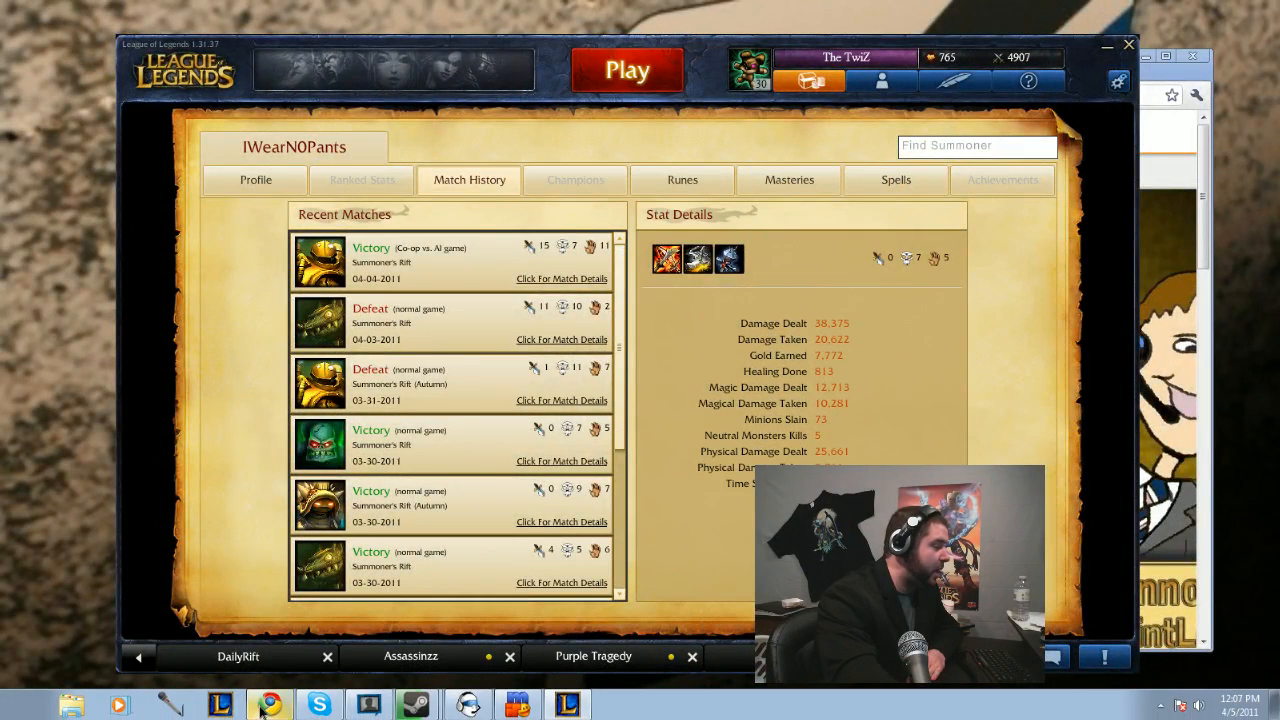
{"action": "left_click", "coordinate": [268, 704]}
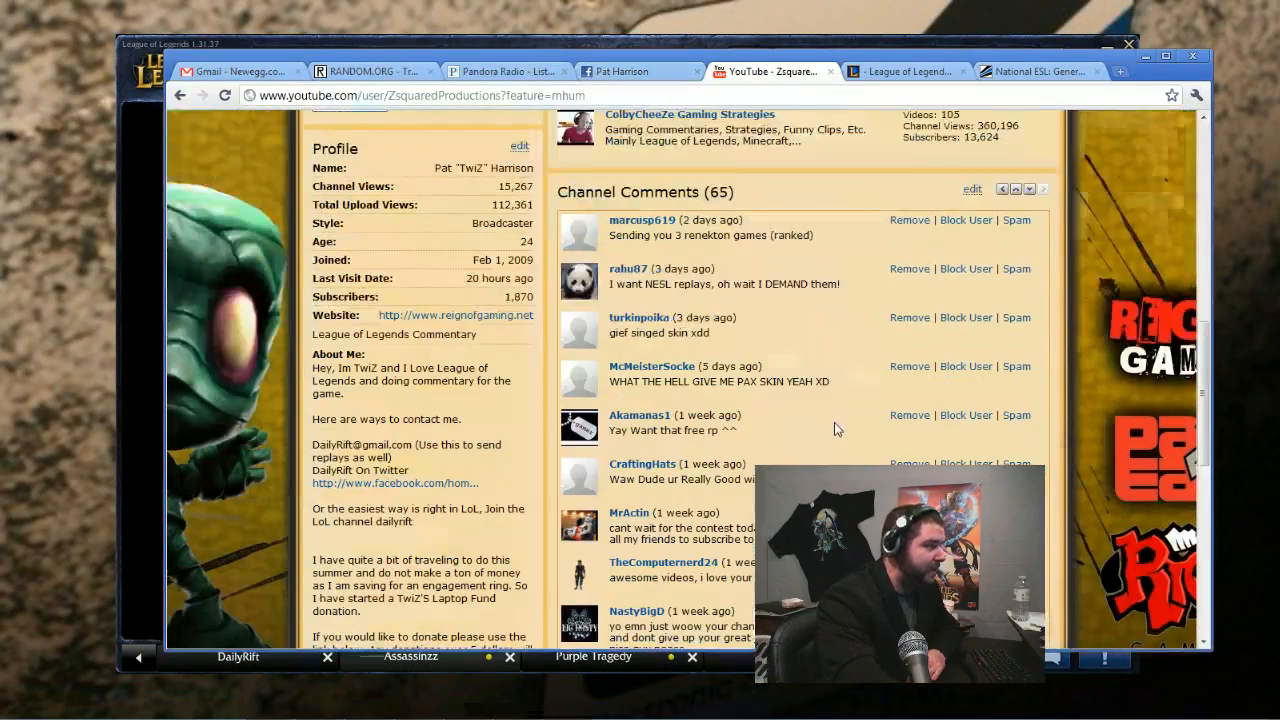
{"action": "scroll", "scroll_direction": "down", "scroll_amount": 3}
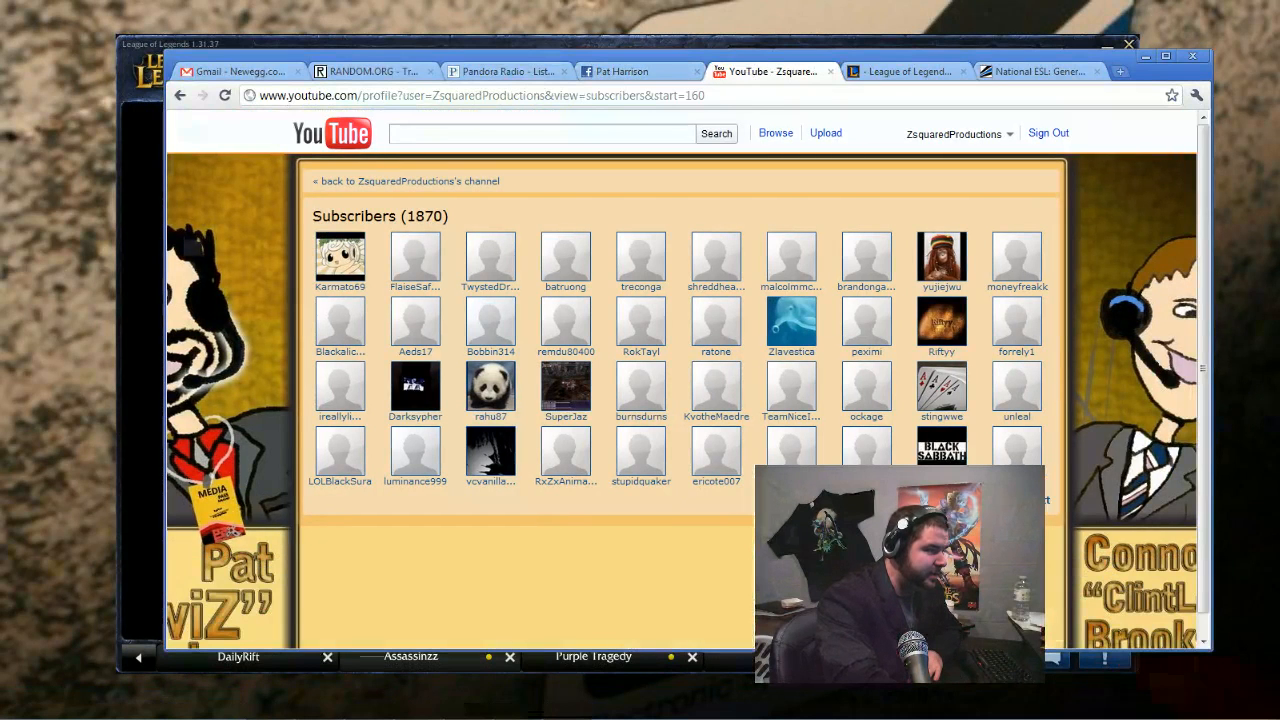
Step: Page forward through the subscribers and jump to the last page, page 47
{"action": "left_click", "coordinate": [1044, 500]}
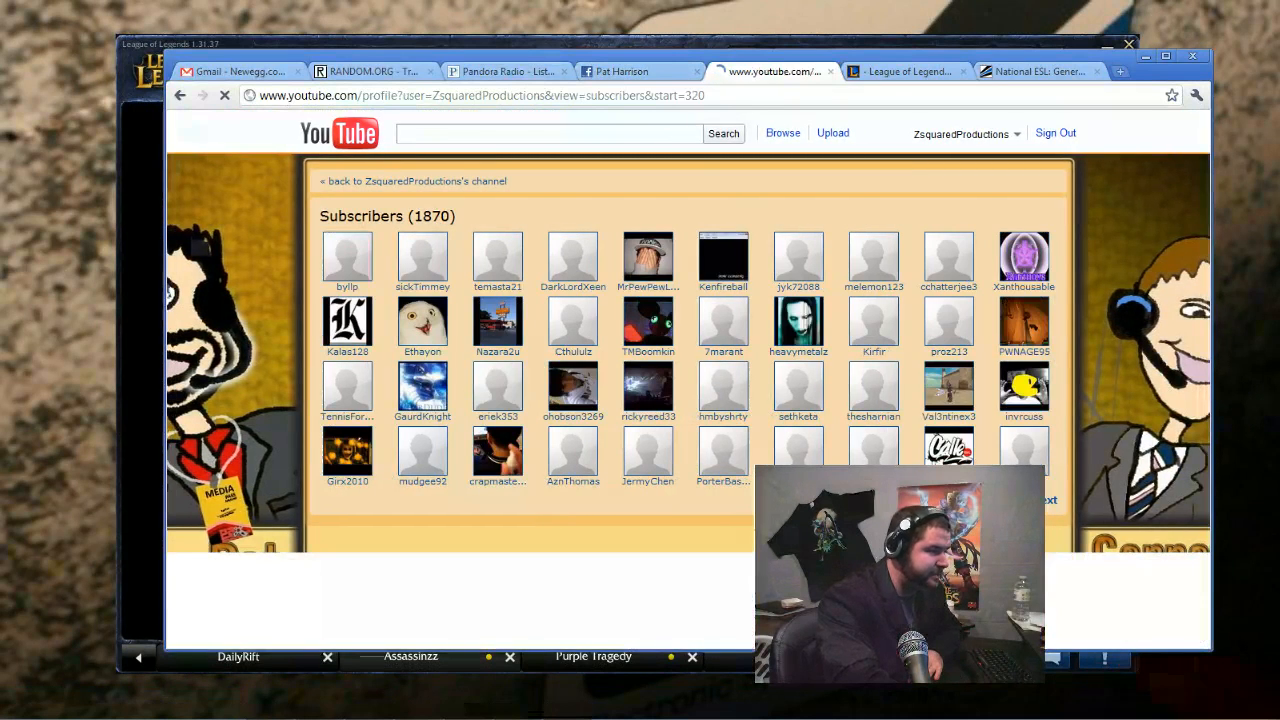
{"action": "left_click", "coordinate": [1044, 500]}
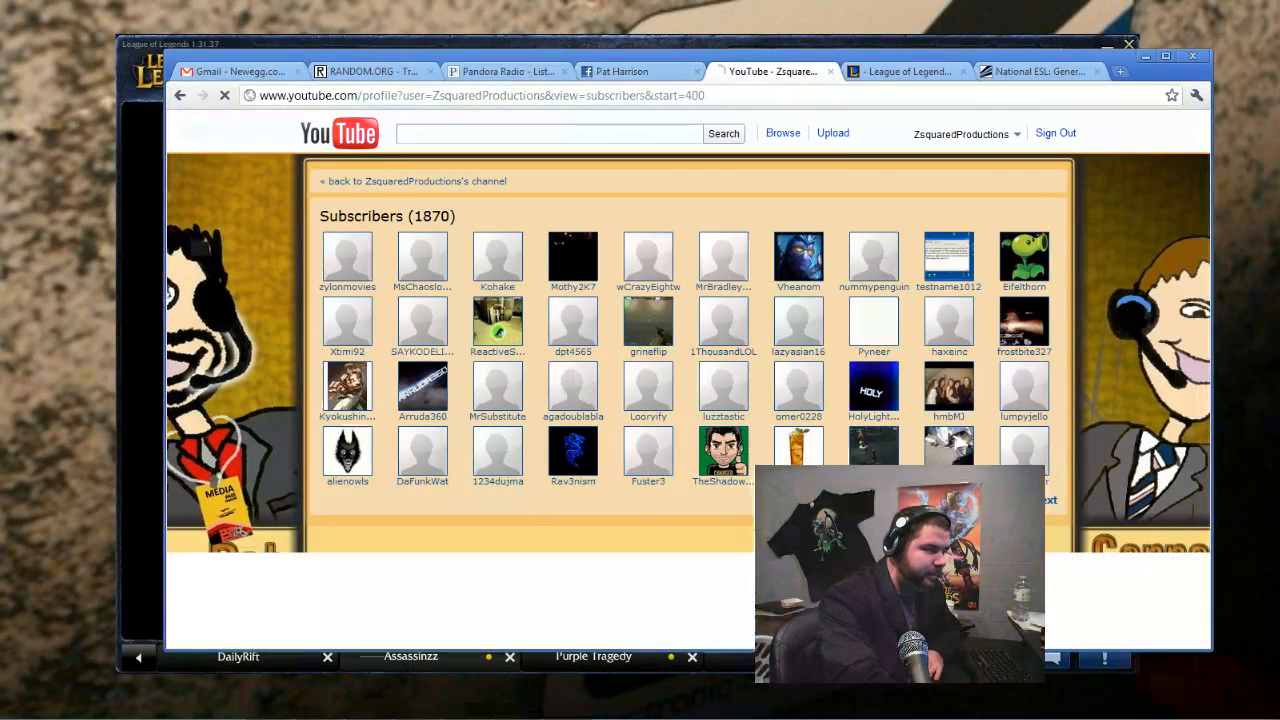
{"action": "left_click", "coordinate": [1044, 500]}
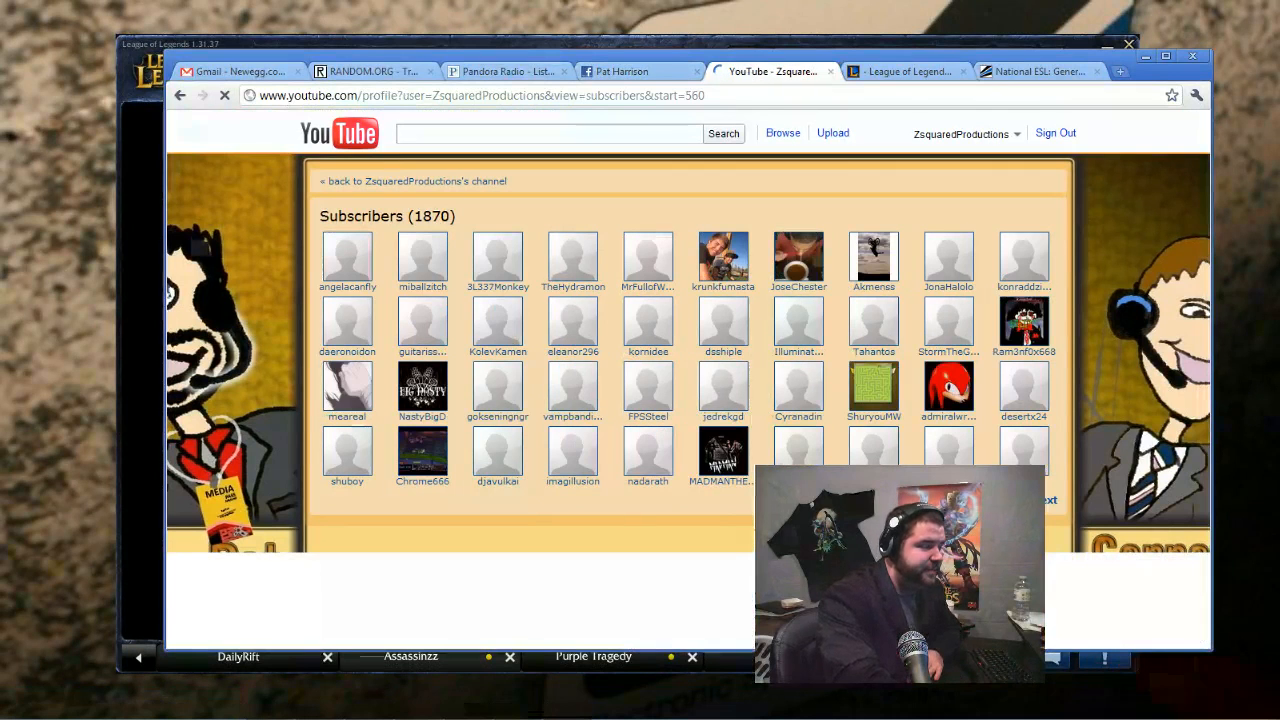
{"action": "left_click", "coordinate": [1046, 500]}
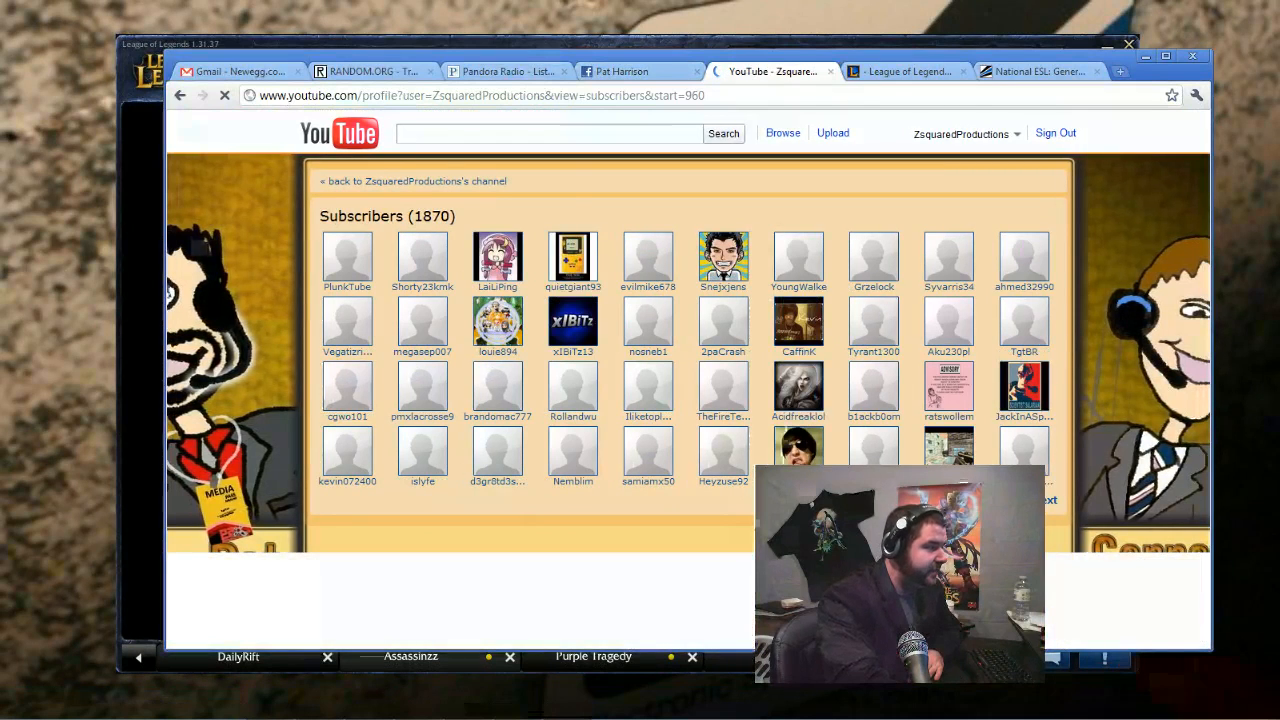
{"action": "left_click", "coordinate": [1044, 500]}
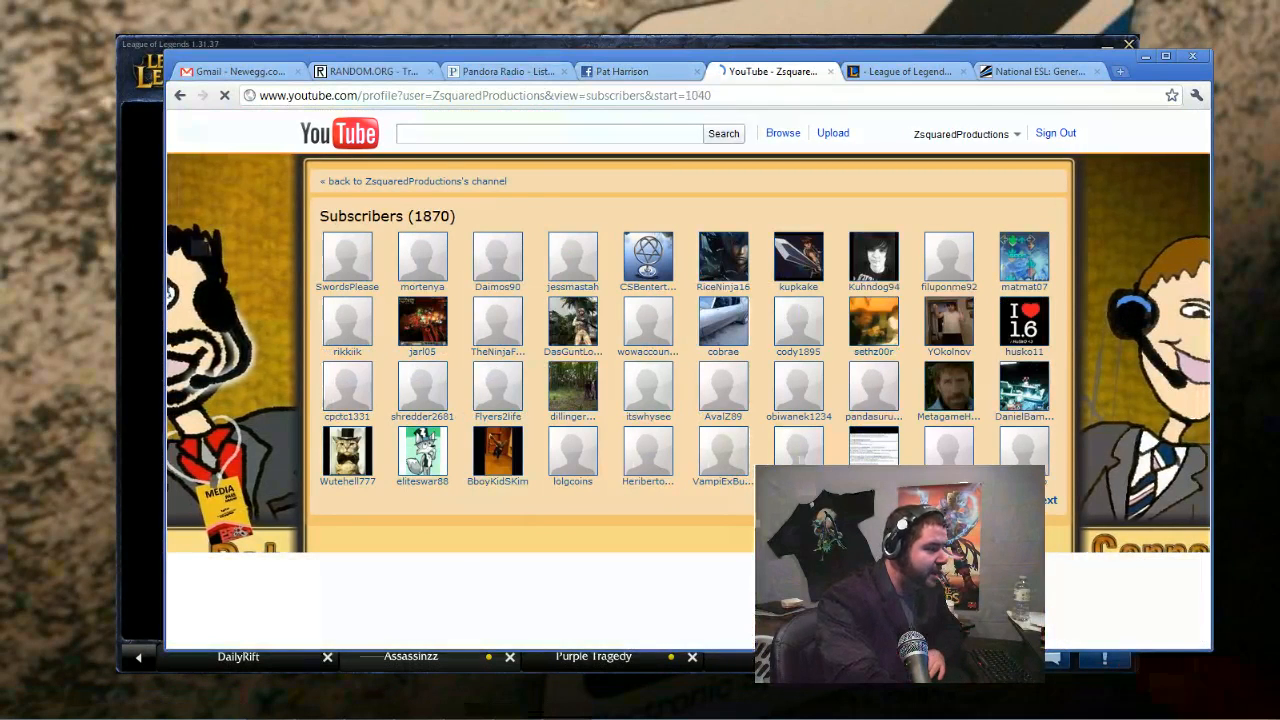
{"action": "left_click", "coordinate": [1044, 500]}
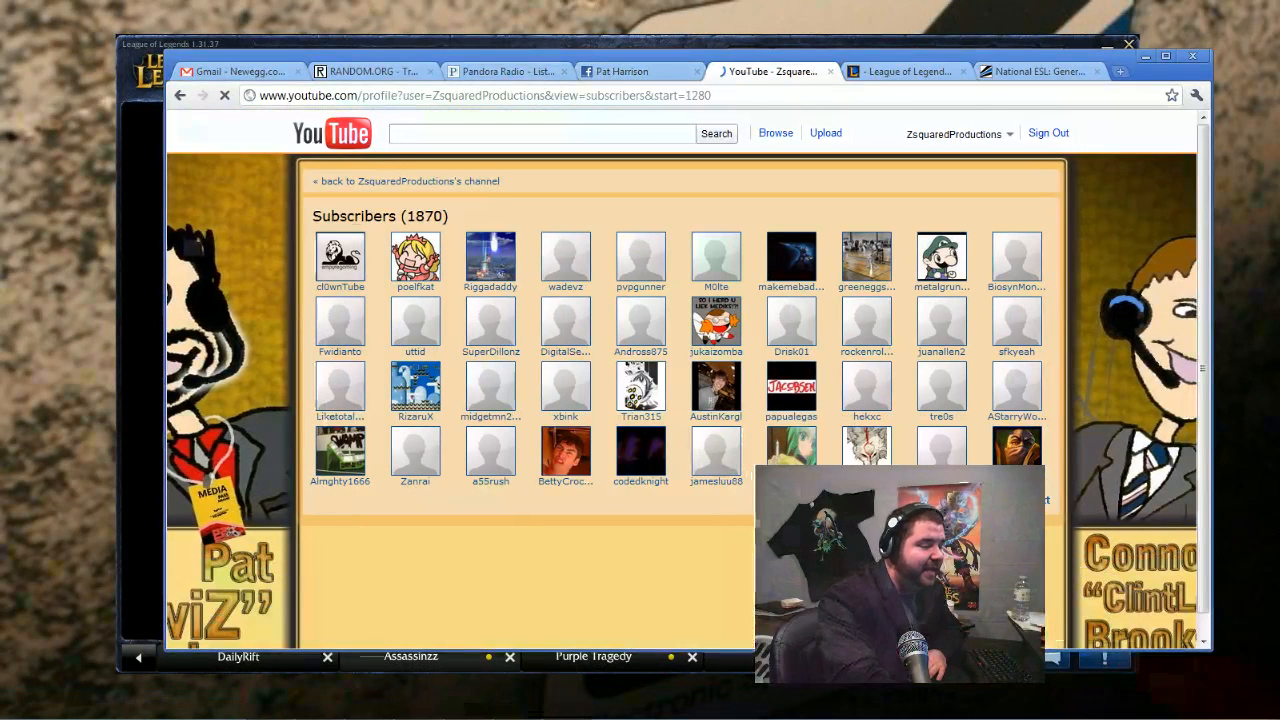
{"action": "left_click", "coordinate": [1044, 500]}
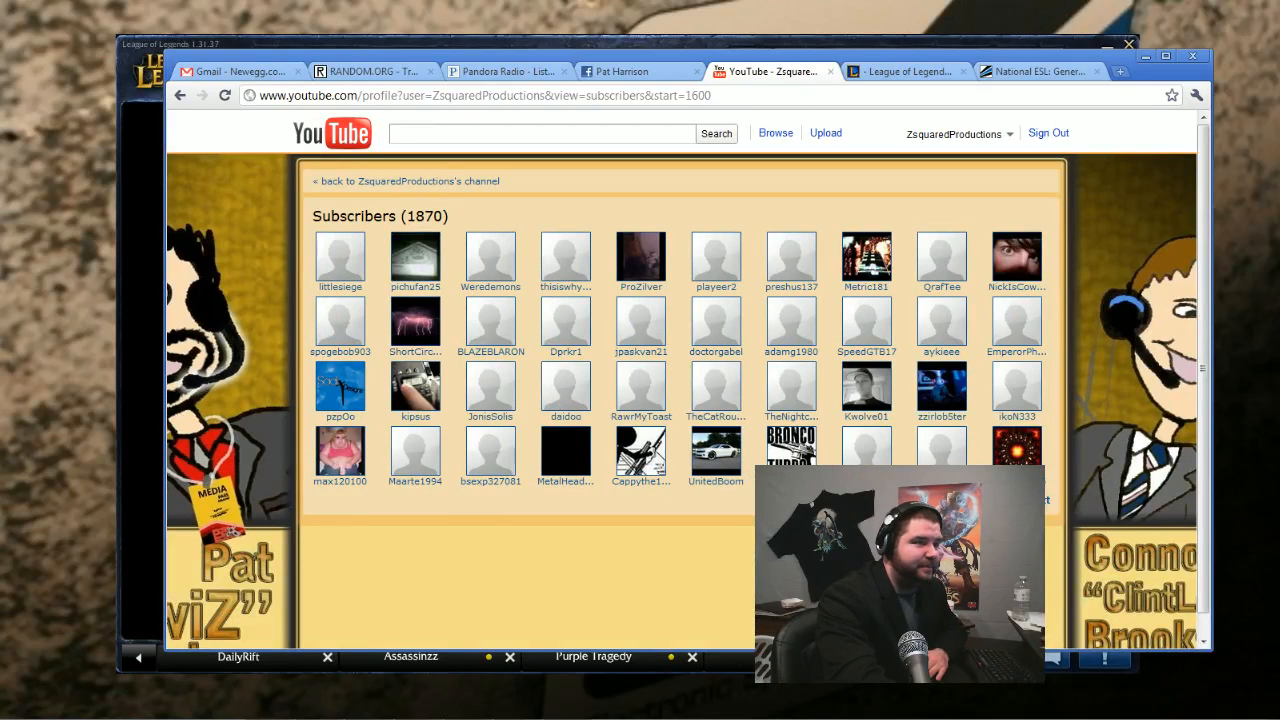
{"action": "left_click", "coordinate": [1044, 500]}
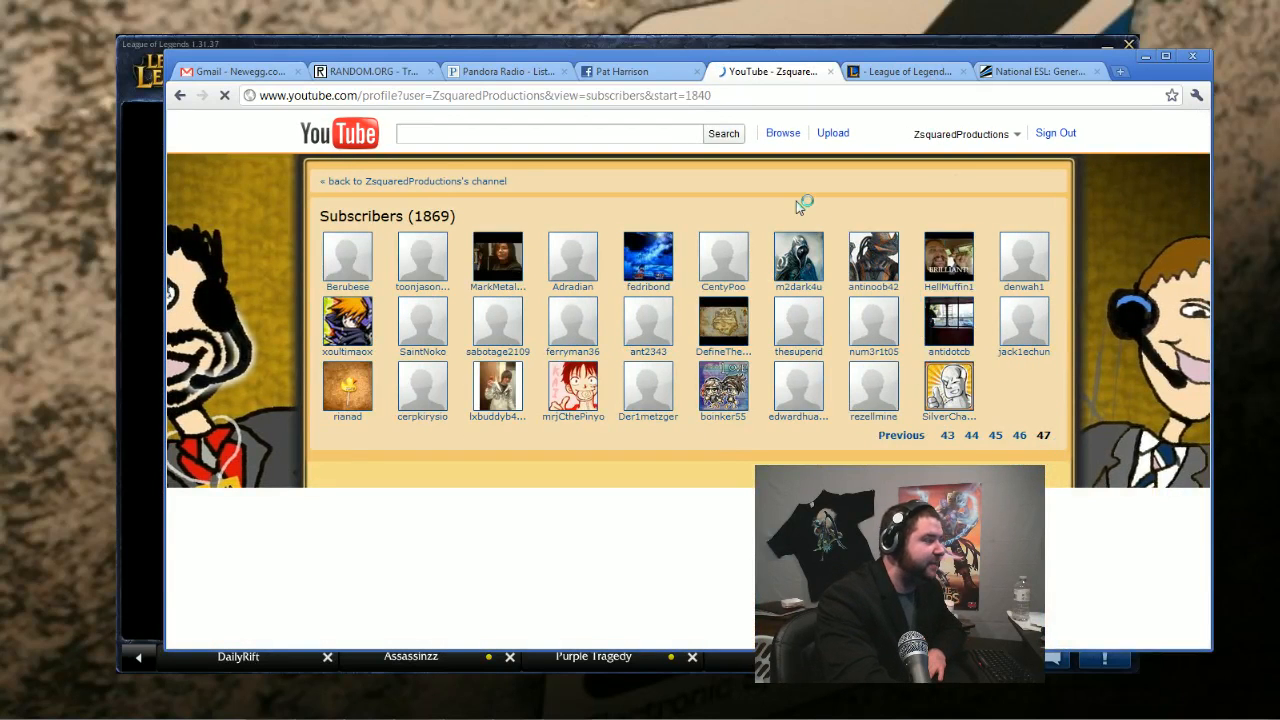
{"action": "mouse_move", "coordinate": [560, 132]}
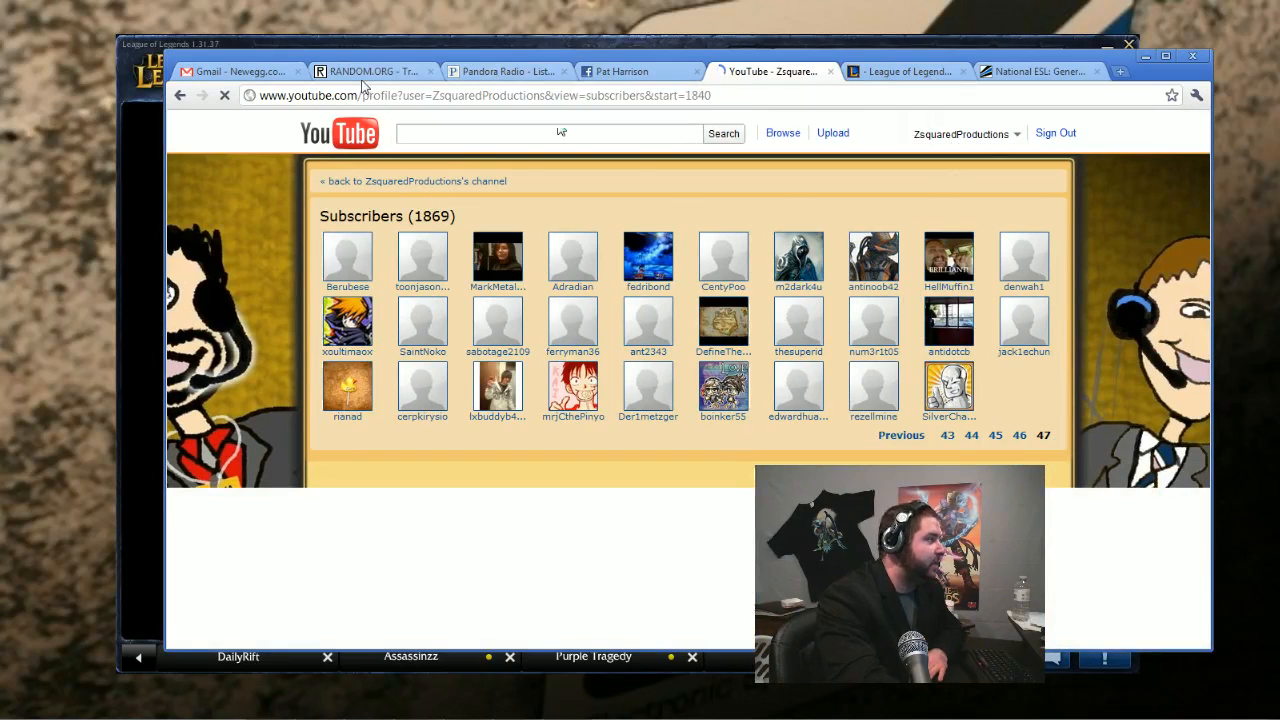
Step: Generate a random number from 1 to 47 on random.org, getting 26
{"action": "left_click", "coordinate": [372, 72]}
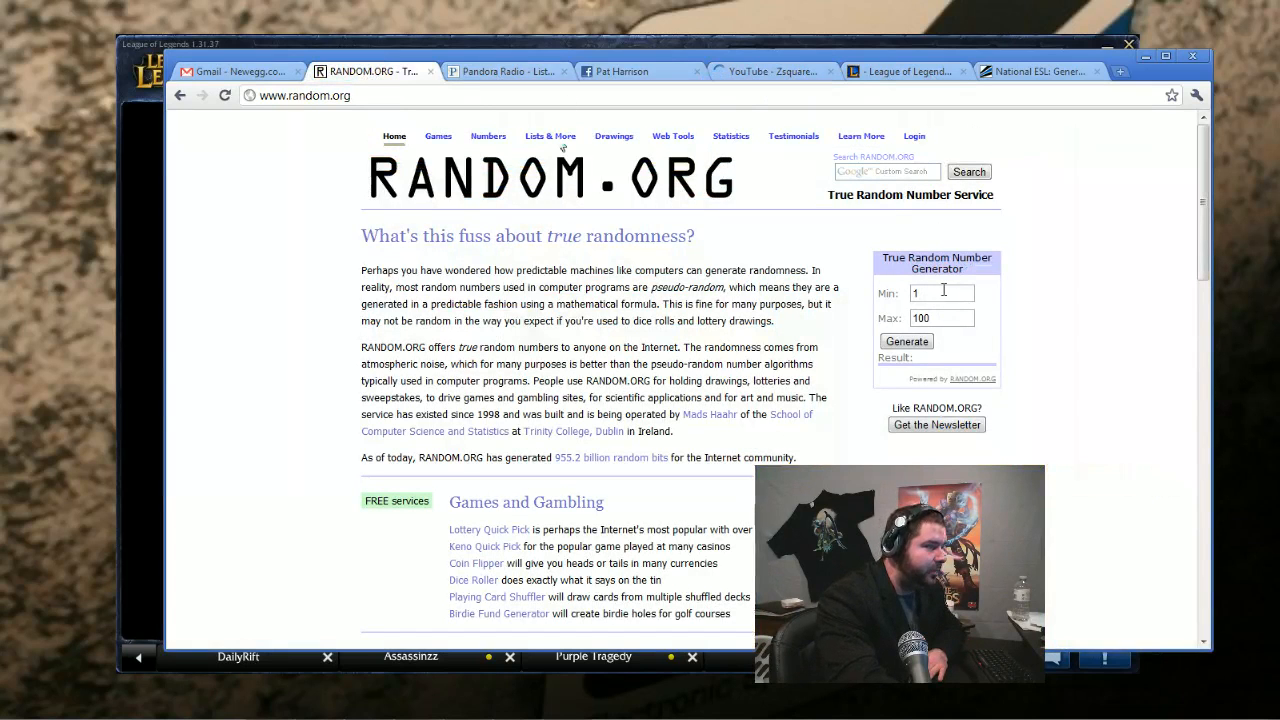
{"action": "triple_click", "coordinate": [940, 318]}
{"action": "type", "text": "47"}
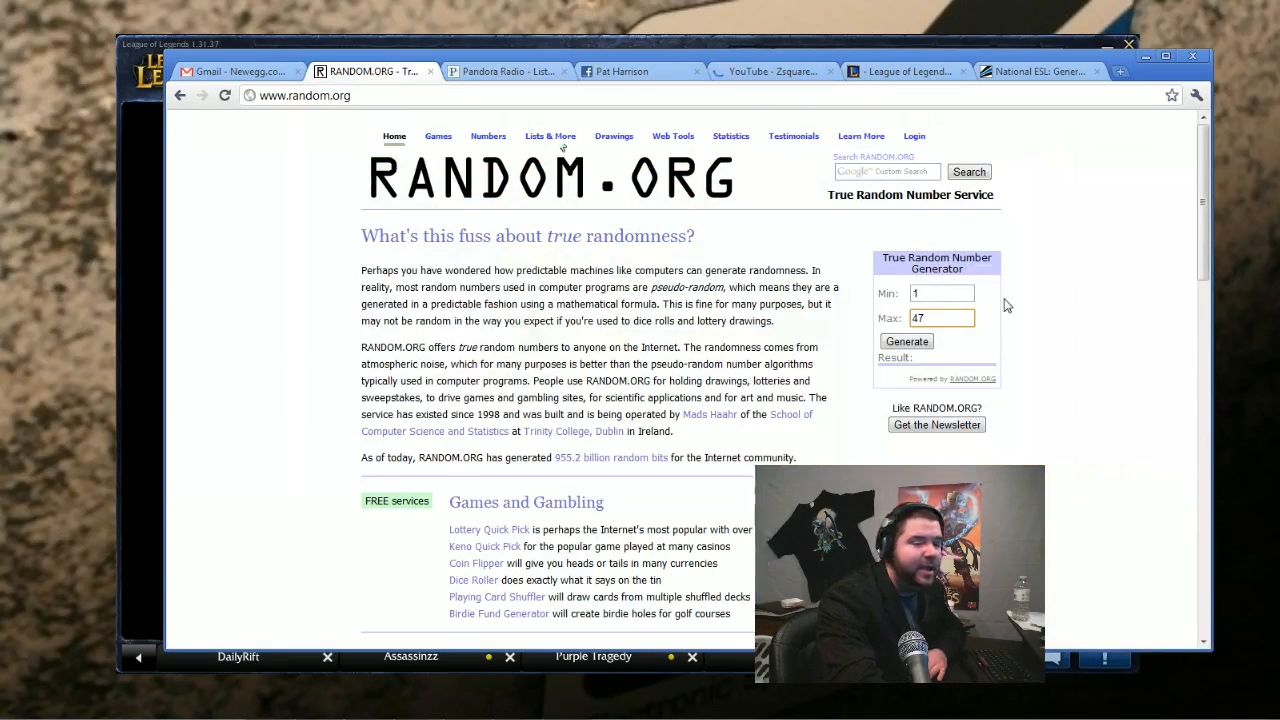
{"action": "mouse_move", "coordinate": [1008, 302]}
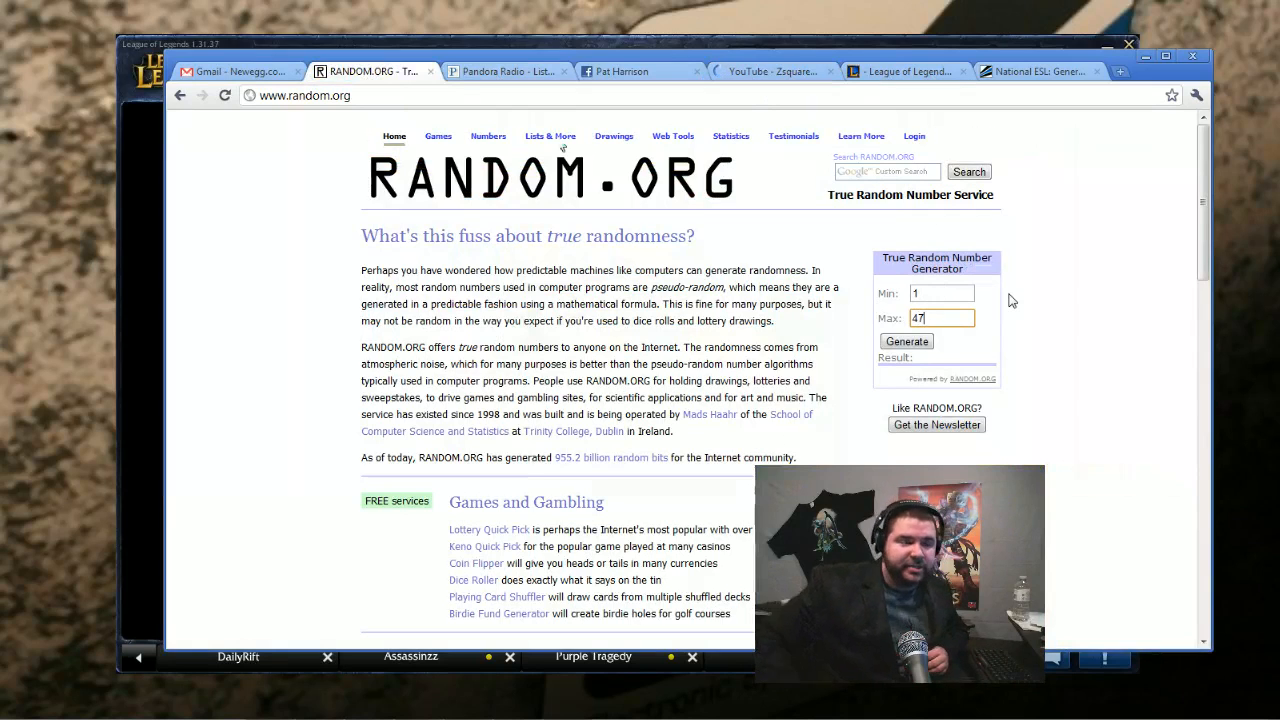
{"action": "mouse_move", "coordinate": [614, 136]}
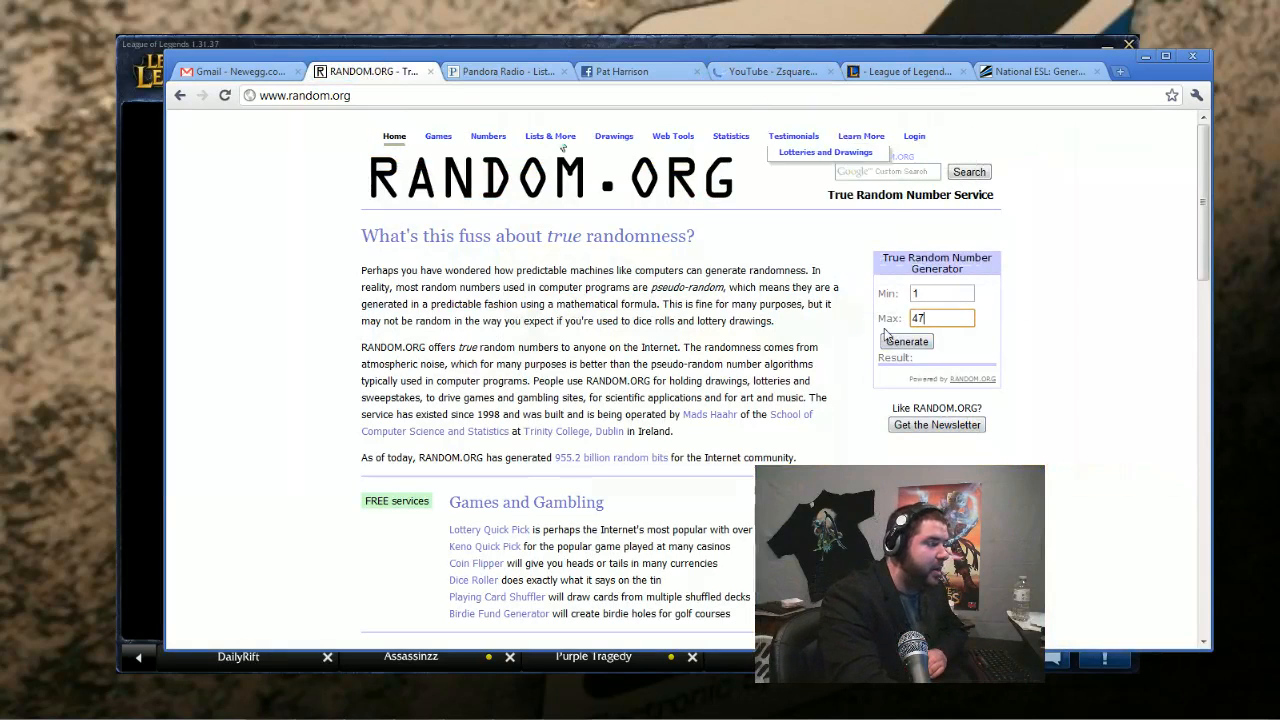
{"action": "left_click", "coordinate": [904, 340]}
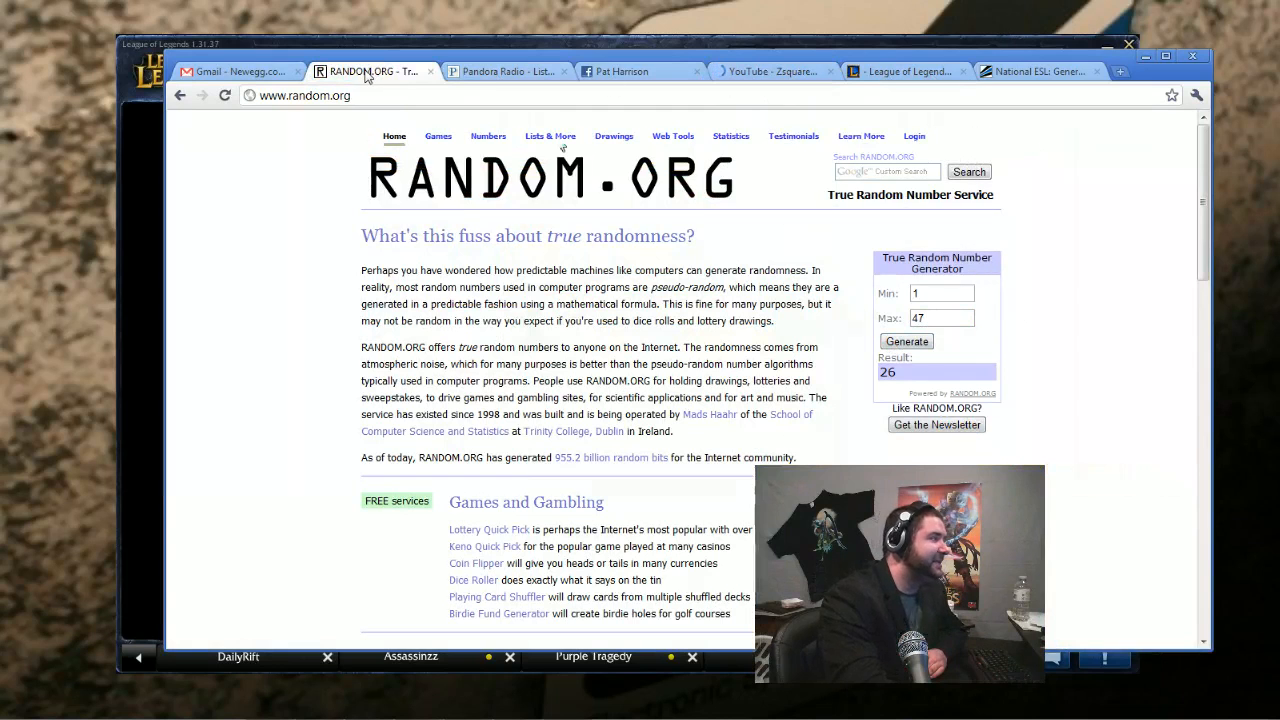
Step: Navigate the subscriber list to page 26, checking against the drawn number
{"action": "left_click", "coordinate": [904, 72]}
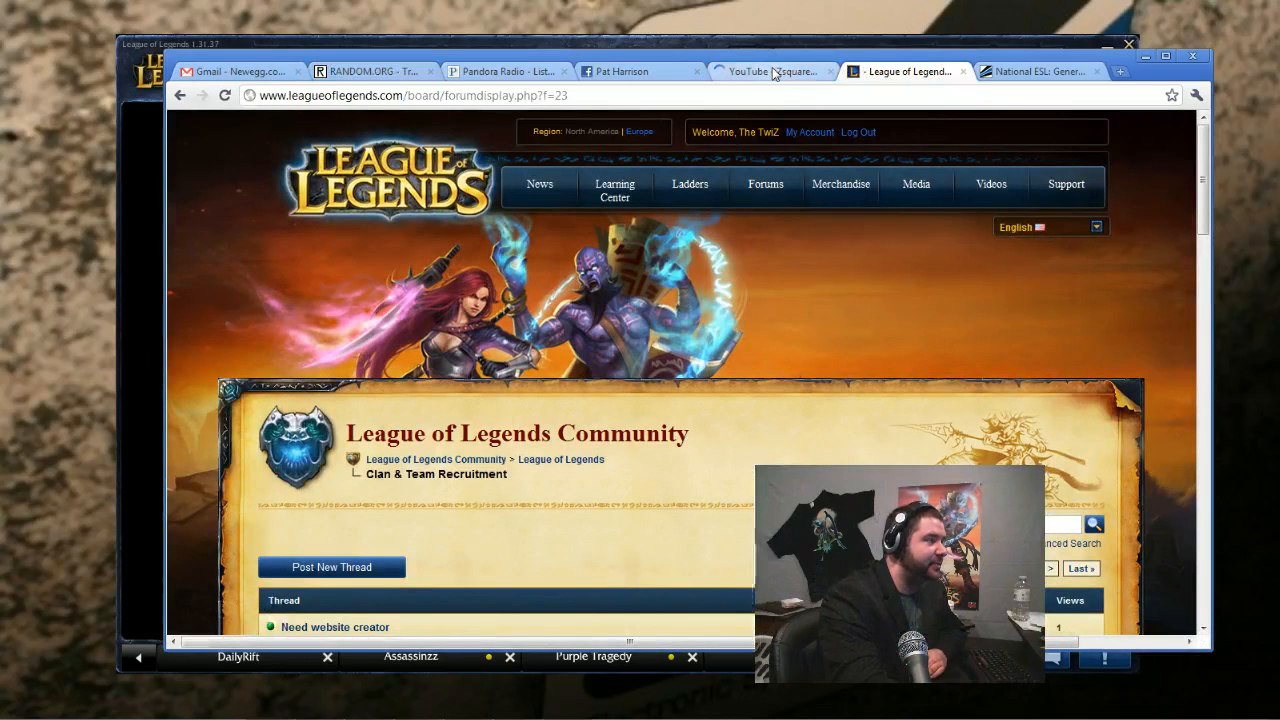
{"action": "left_click", "coordinate": [770, 72]}
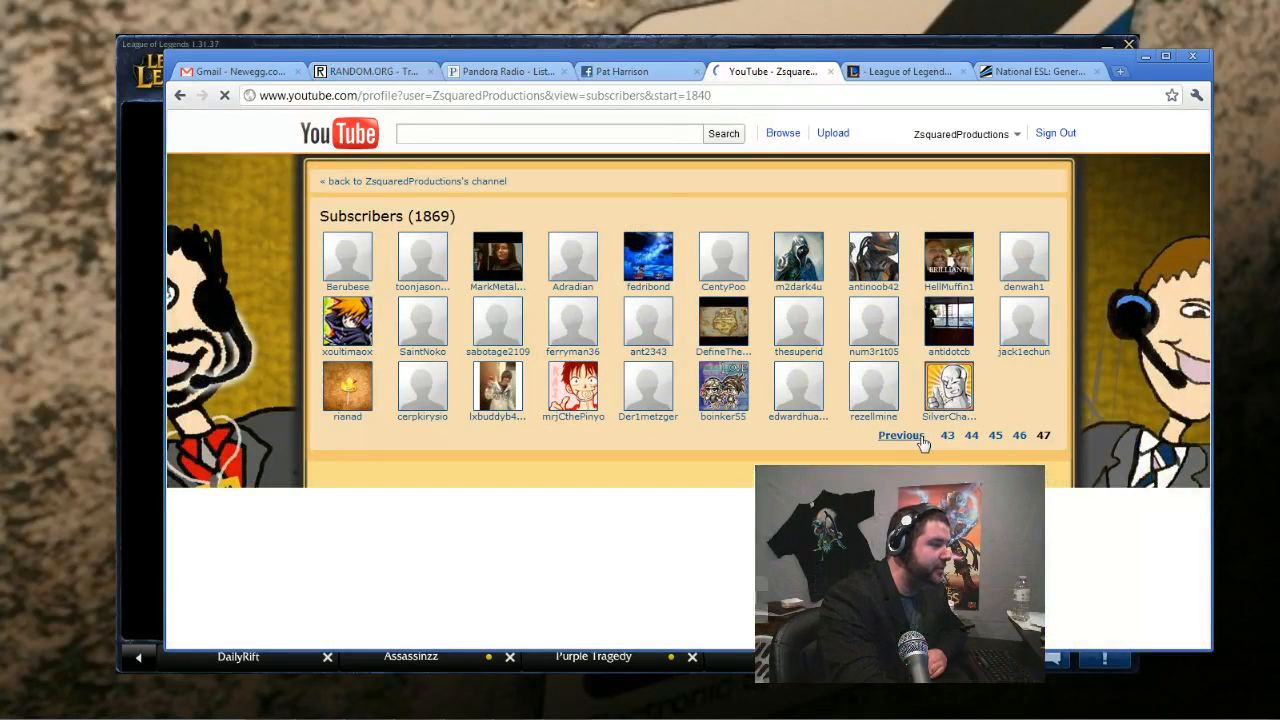
{"action": "left_click", "coordinate": [900, 436]}
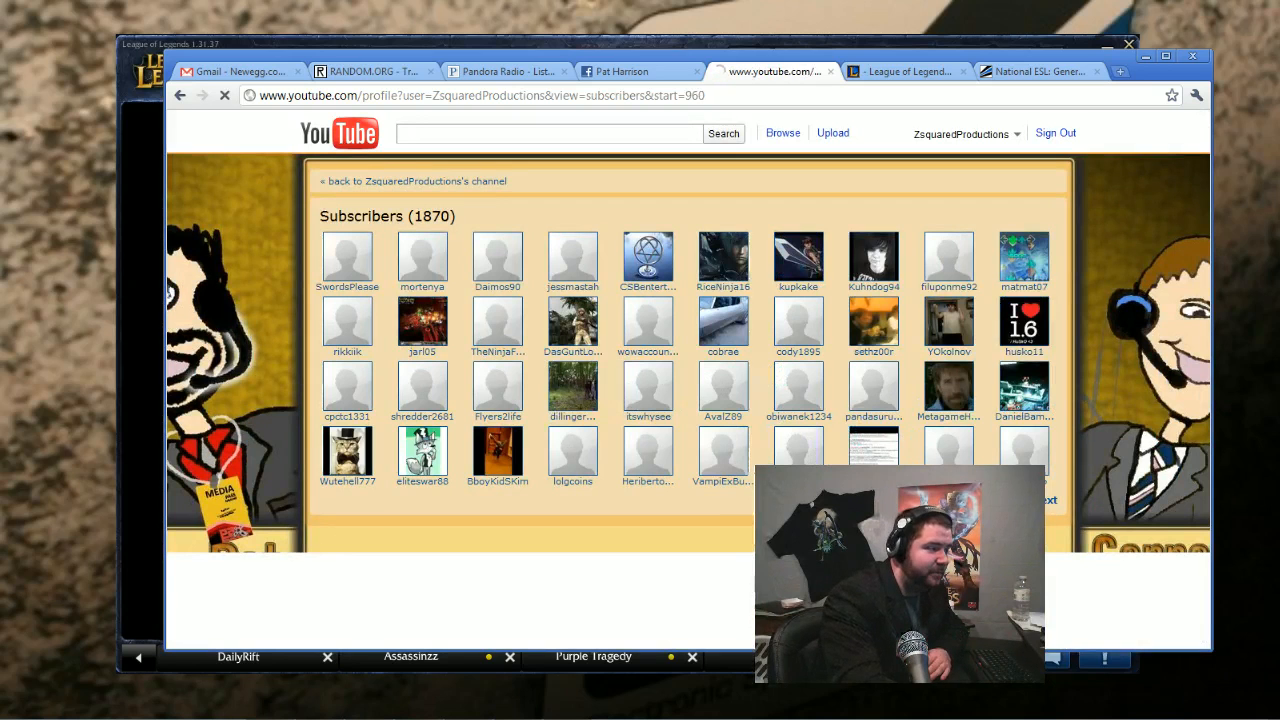
{"action": "left_click", "coordinate": [1048, 500]}
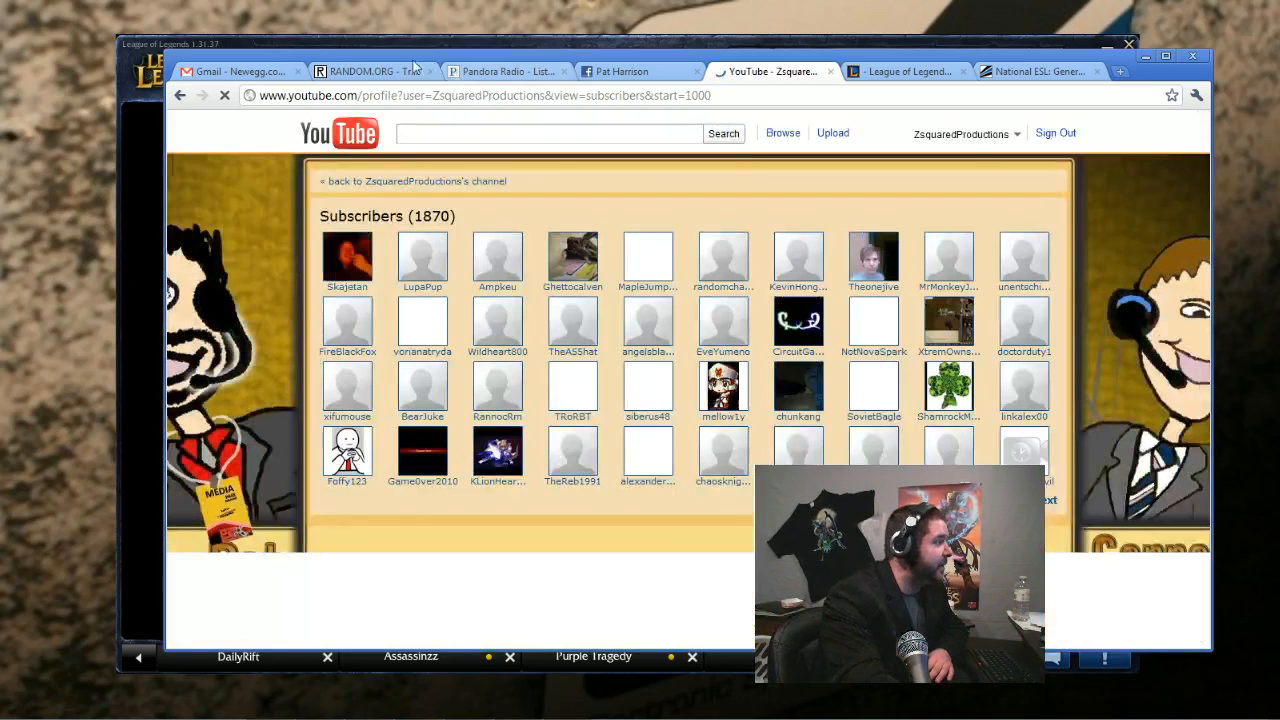
{"action": "left_click", "coordinate": [370, 72]}
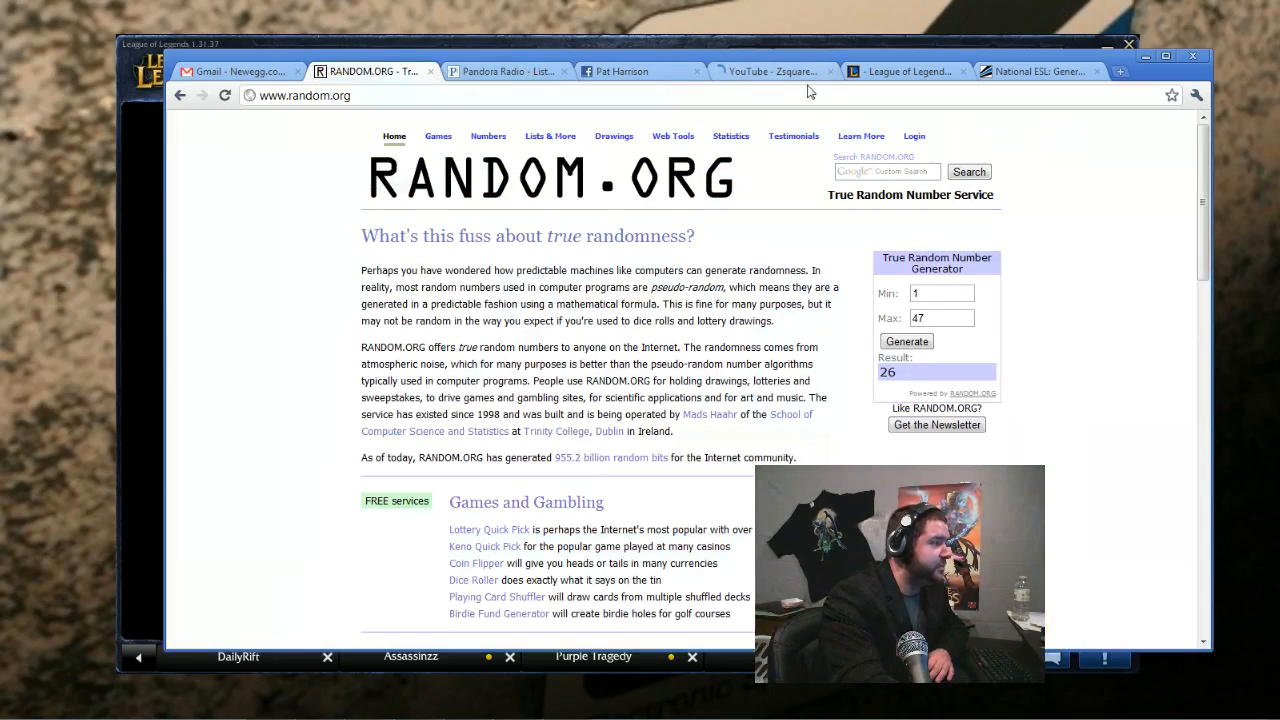
{"action": "left_click", "coordinate": [770, 72]}
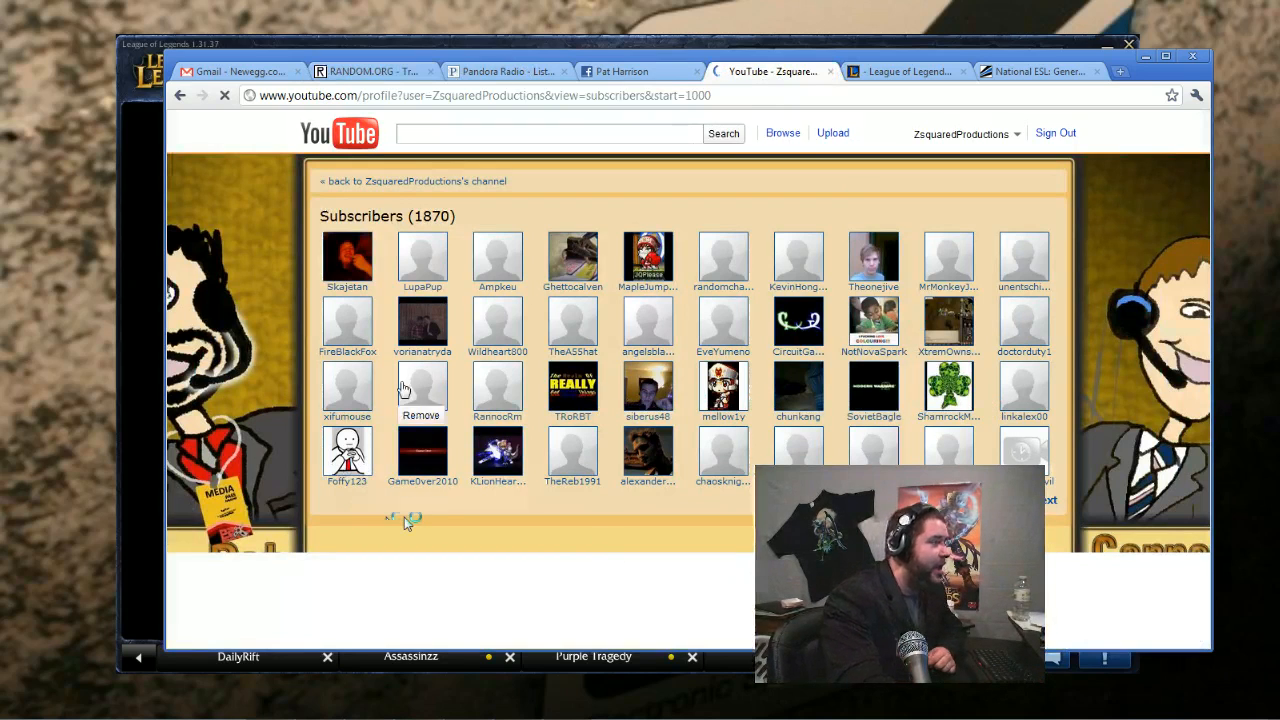
{"action": "mouse_move", "coordinate": [796, 324]}
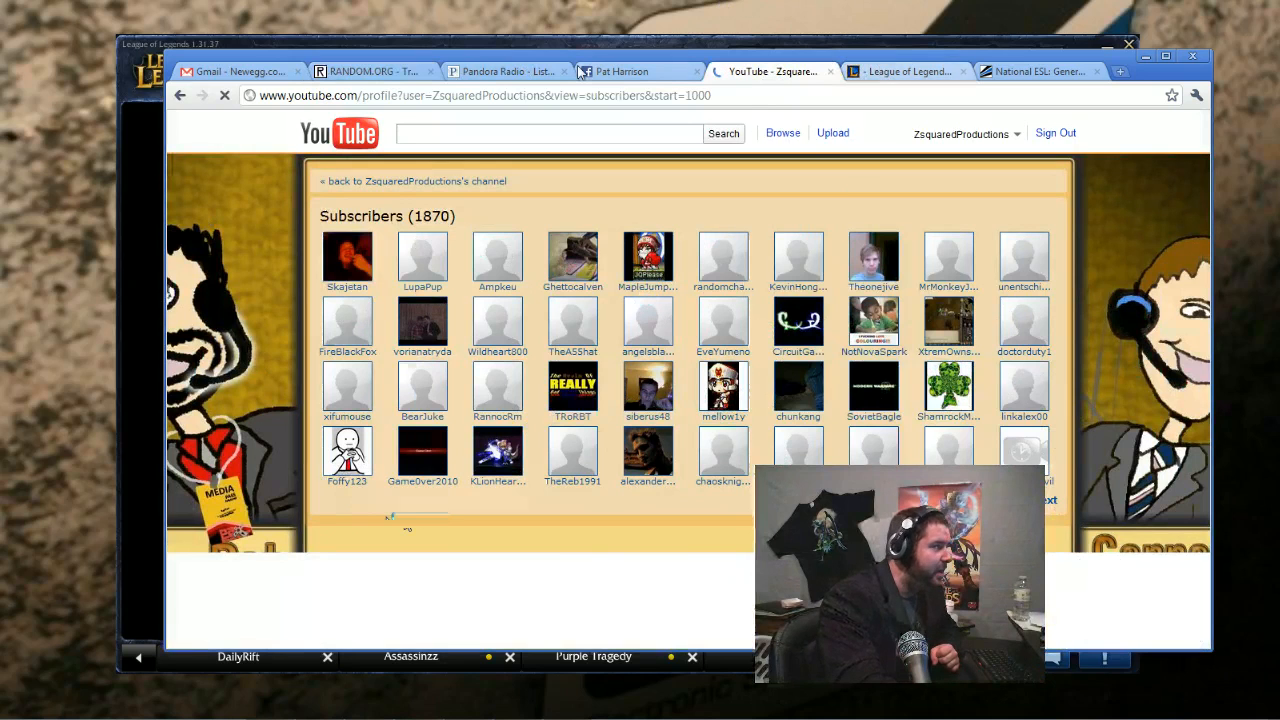
Step: Generate a second random number from 1 to 40 on random.org, getting 6
{"action": "left_click", "coordinate": [370, 72]}
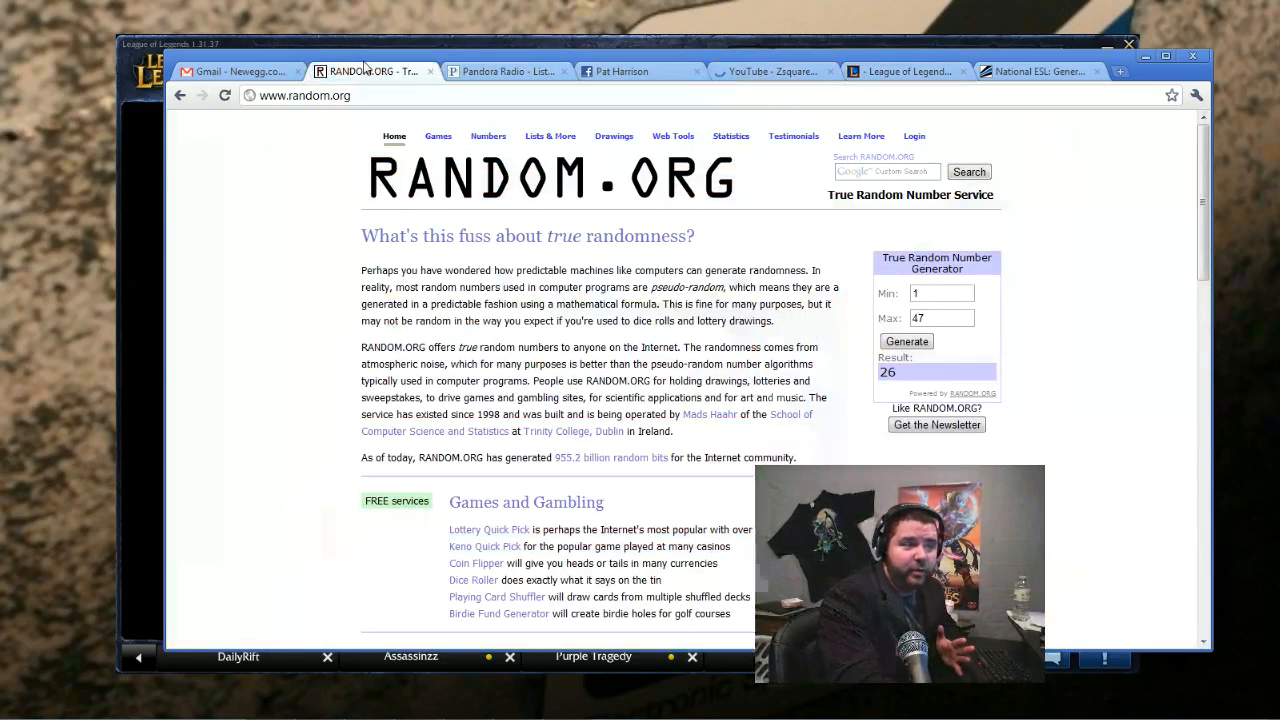
{"action": "left_click", "coordinate": [940, 292]}
{"action": "type", "text": "40"}
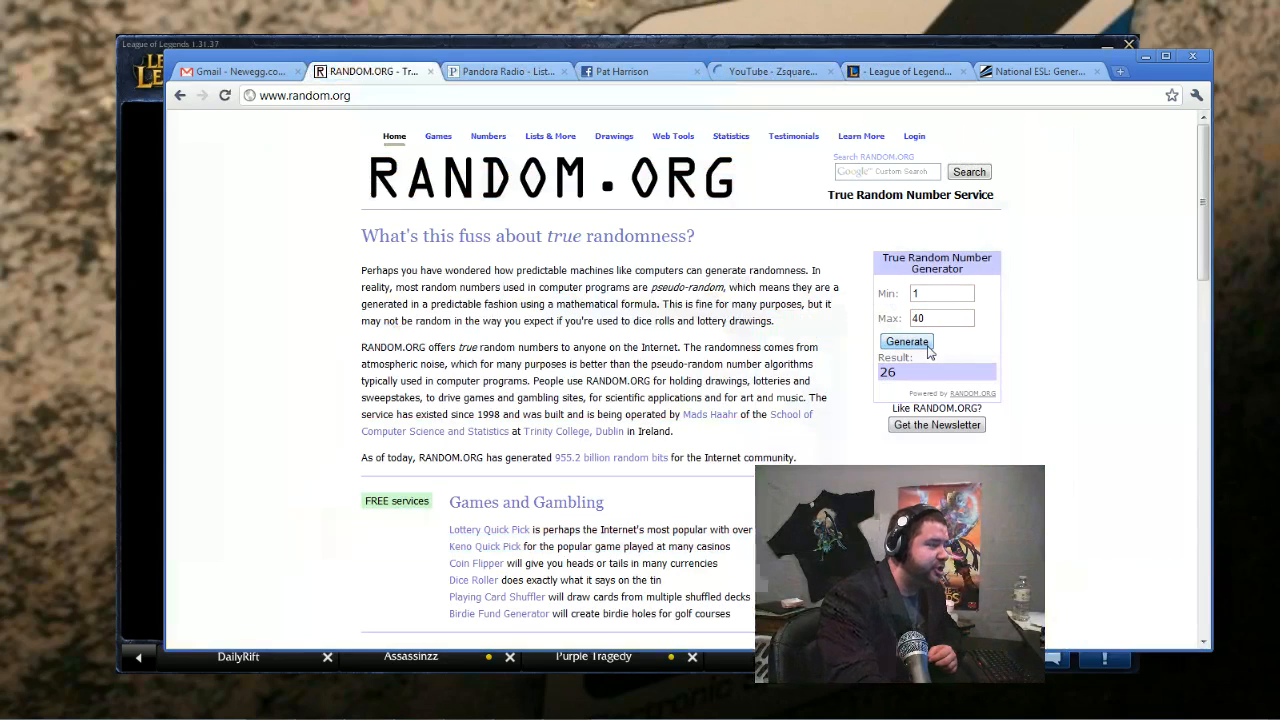
{"action": "left_click", "coordinate": [906, 340]}
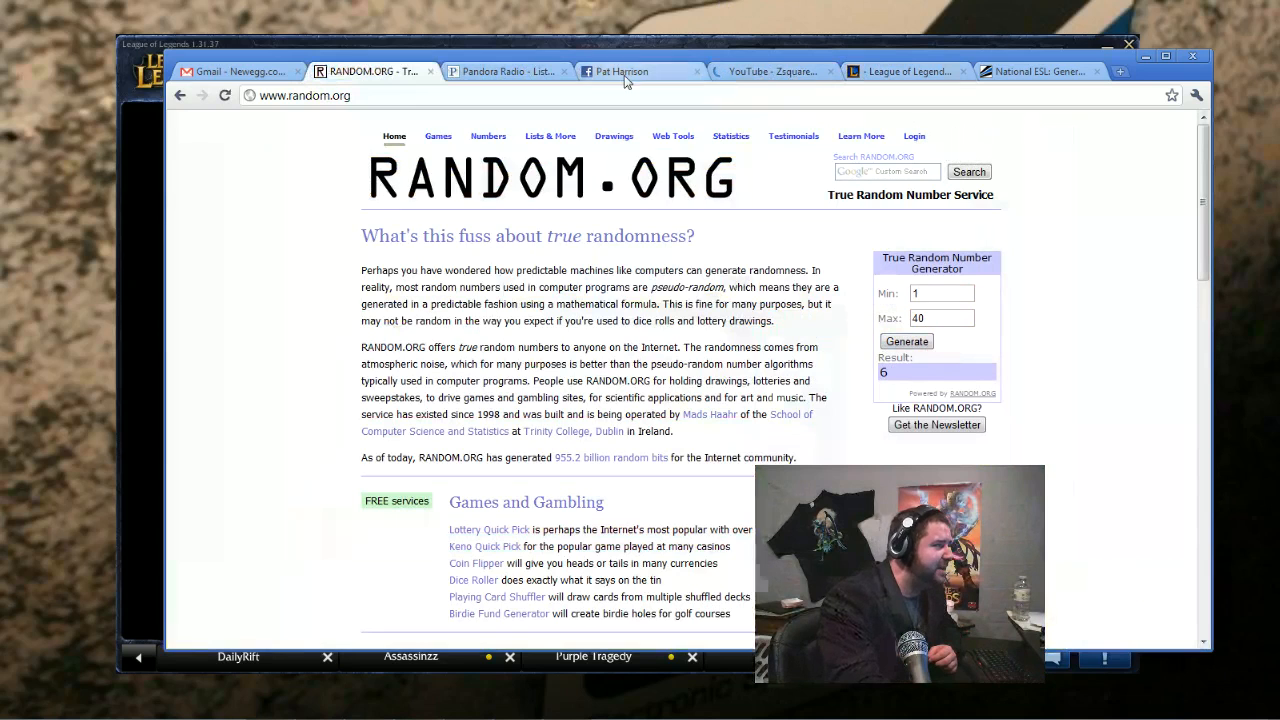
{"action": "left_click", "coordinate": [770, 72]}
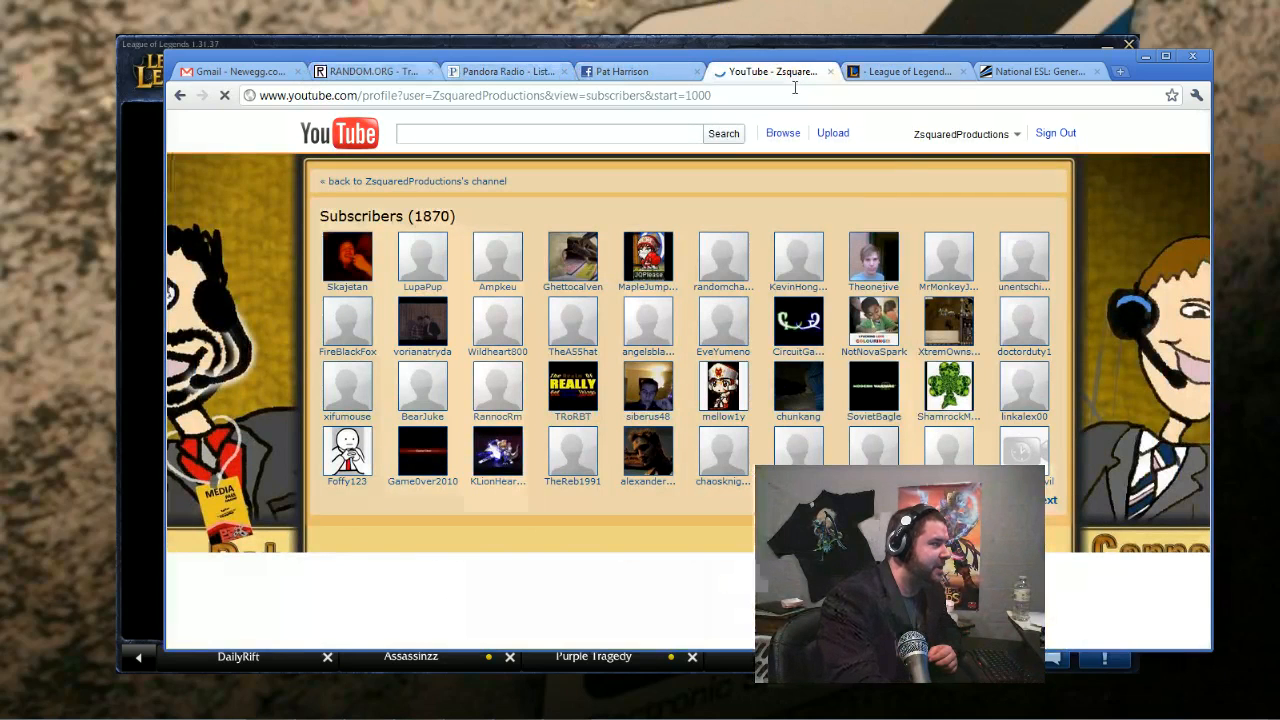
{"action": "mouse_move", "coordinate": [496, 258]}
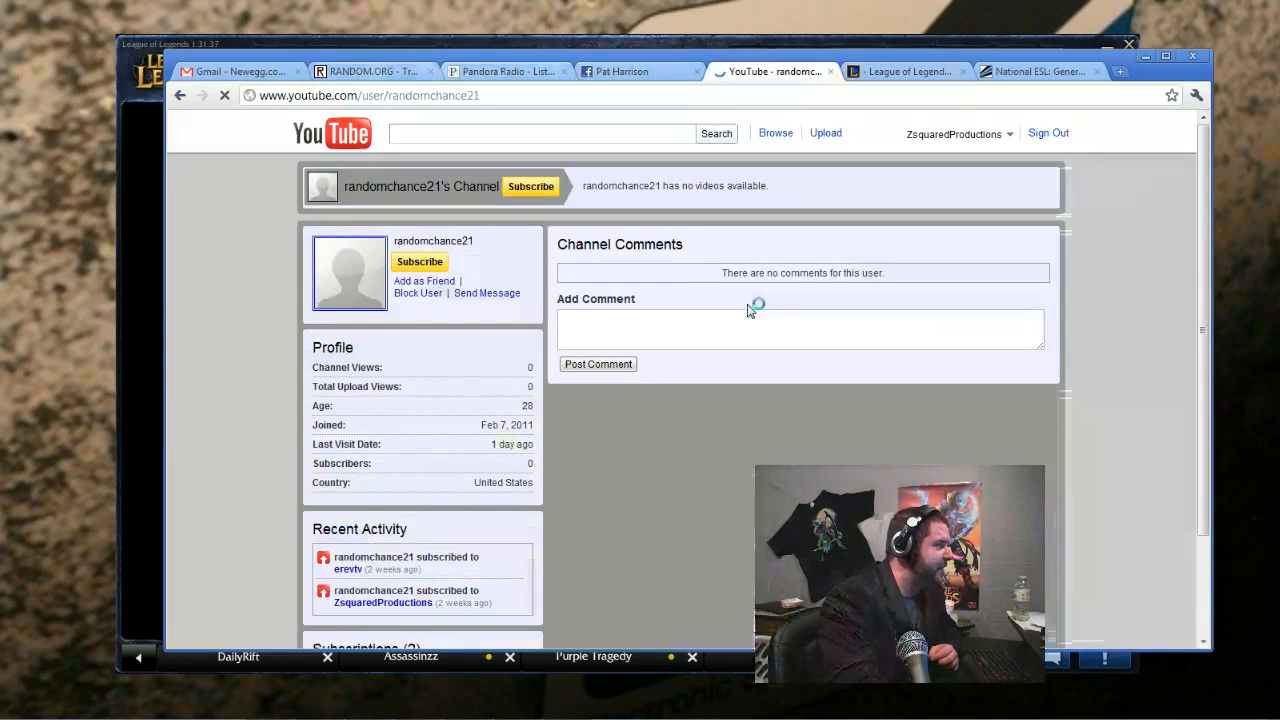
{"action": "mouse_move", "coordinate": [752, 296]}
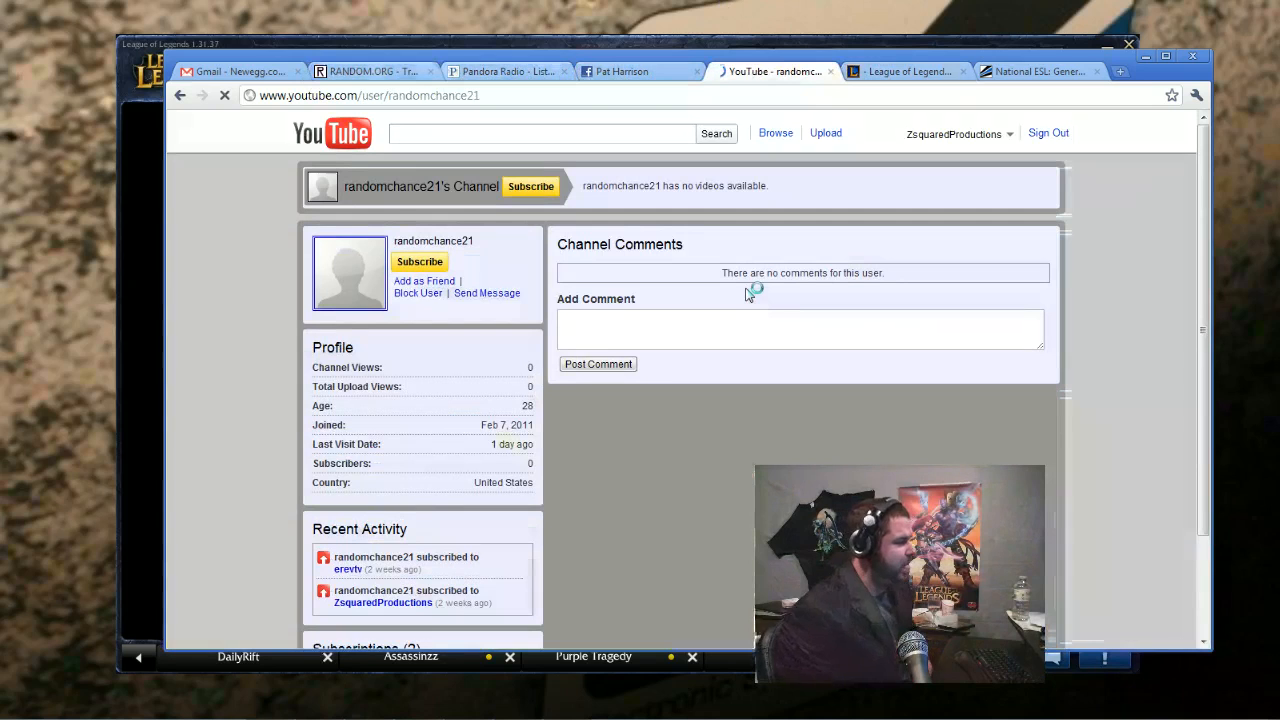
{"action": "scroll", "scroll_direction": "down", "scroll_amount": 3}
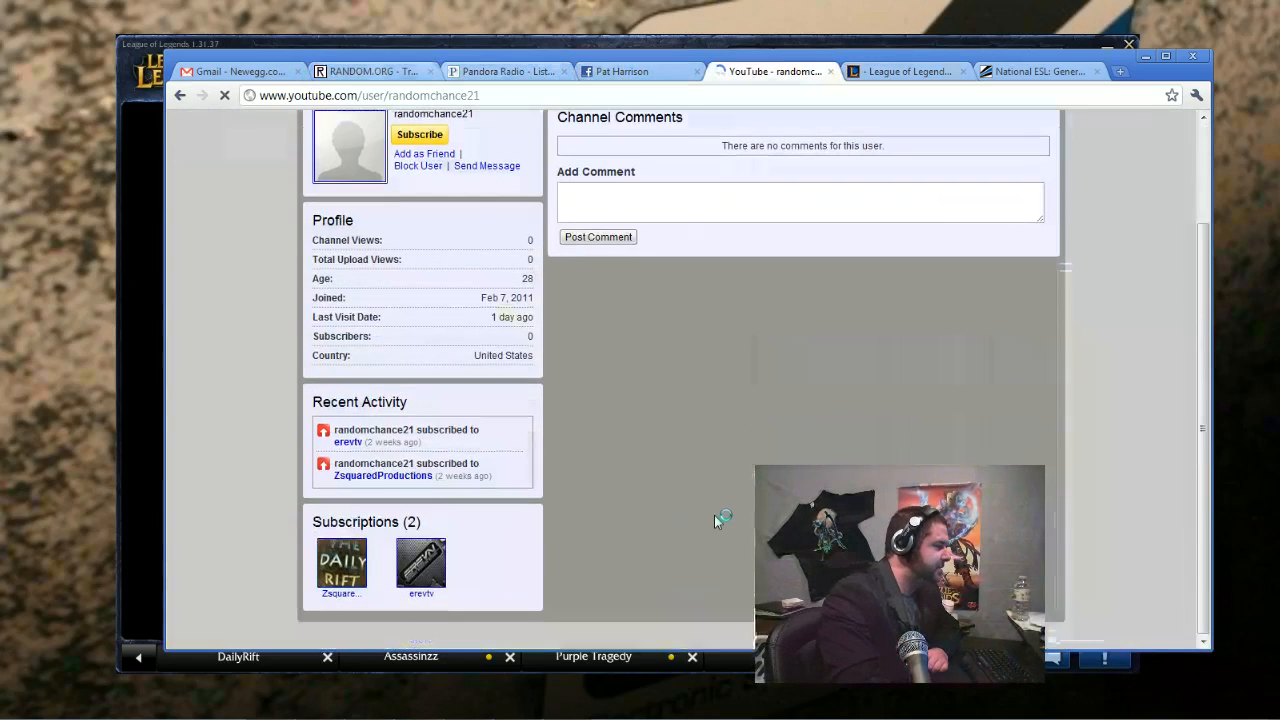
{"action": "scroll", "scroll_direction": "up", "scroll_amount": 3}
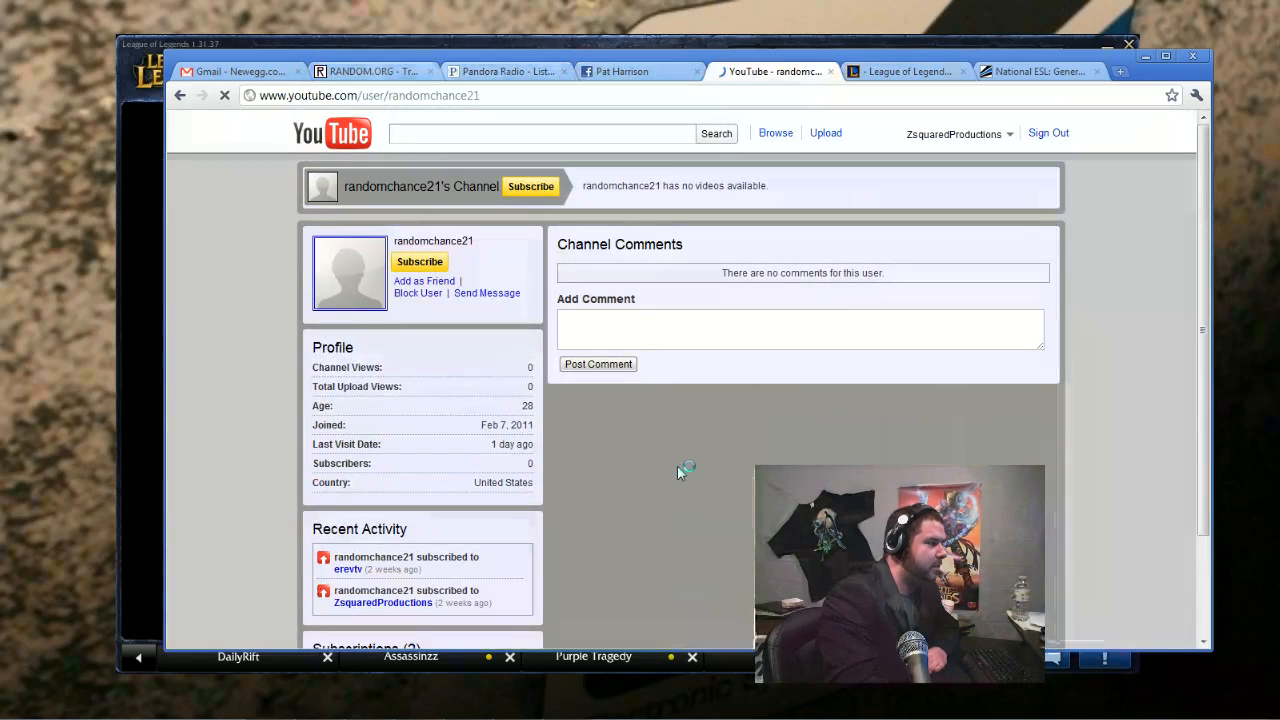
{"action": "mouse_move", "coordinate": [688, 464]}
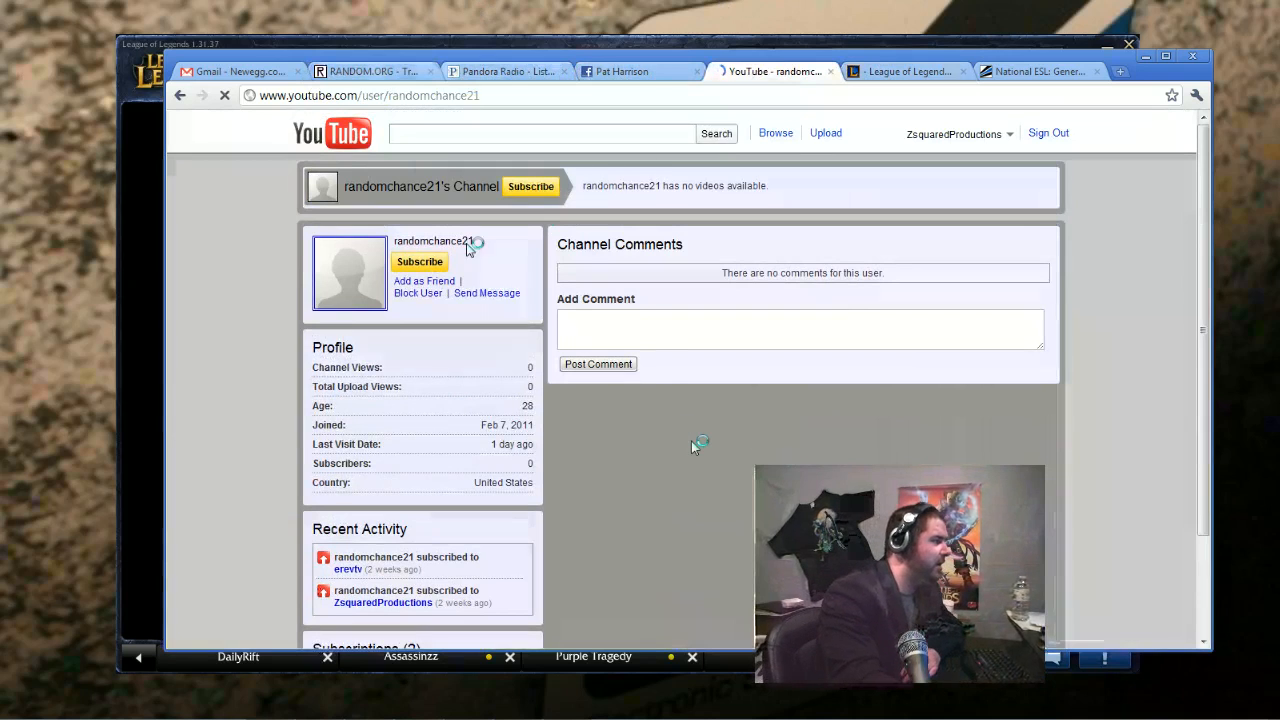
{"action": "mouse_move", "coordinate": [584, 524]}
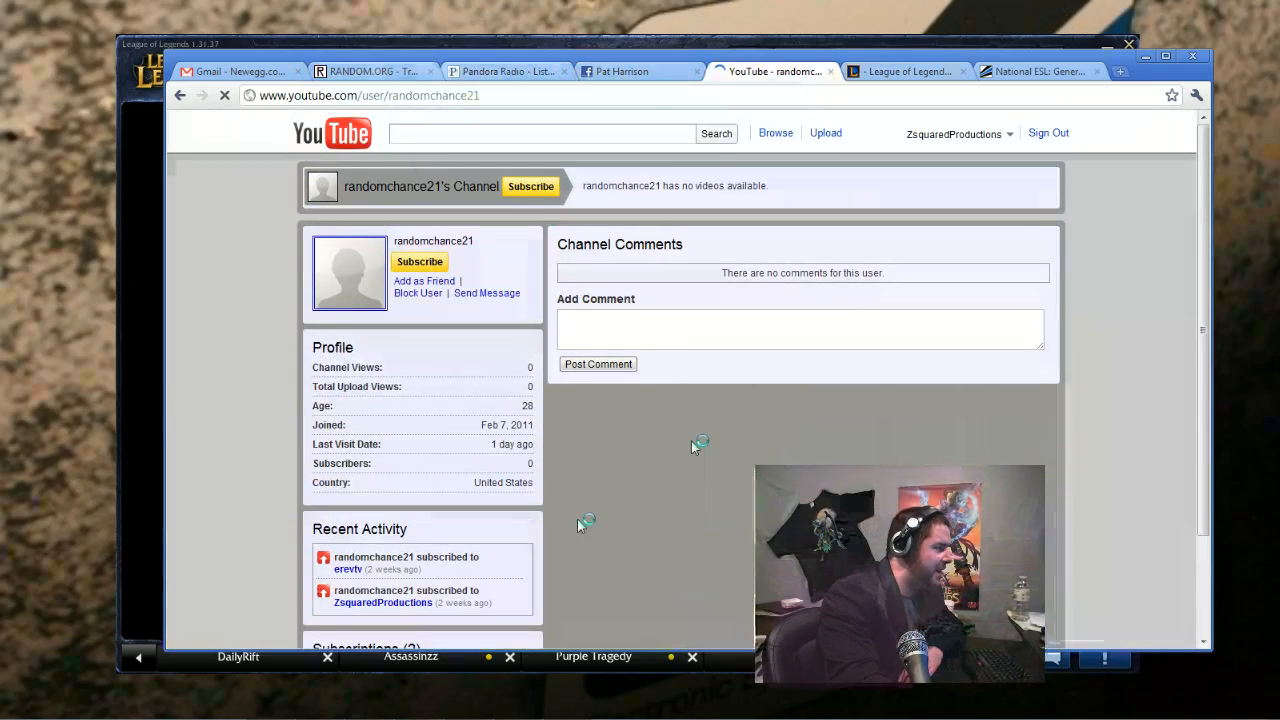
{"action": "scroll", "scroll_direction": "down", "scroll_amount": 3}
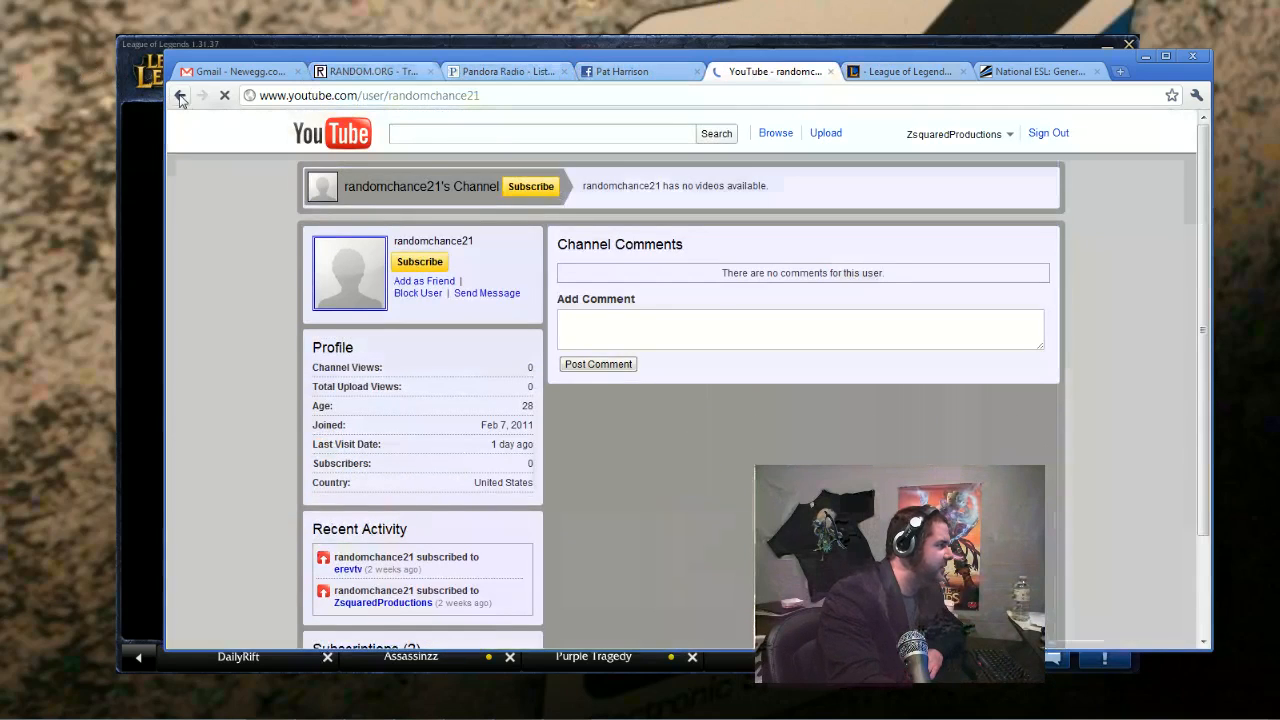
Step: Go back to the ZsquaredProductions subscribers grid, now counting 1871
{"action": "left_click", "coordinate": [180, 96]}
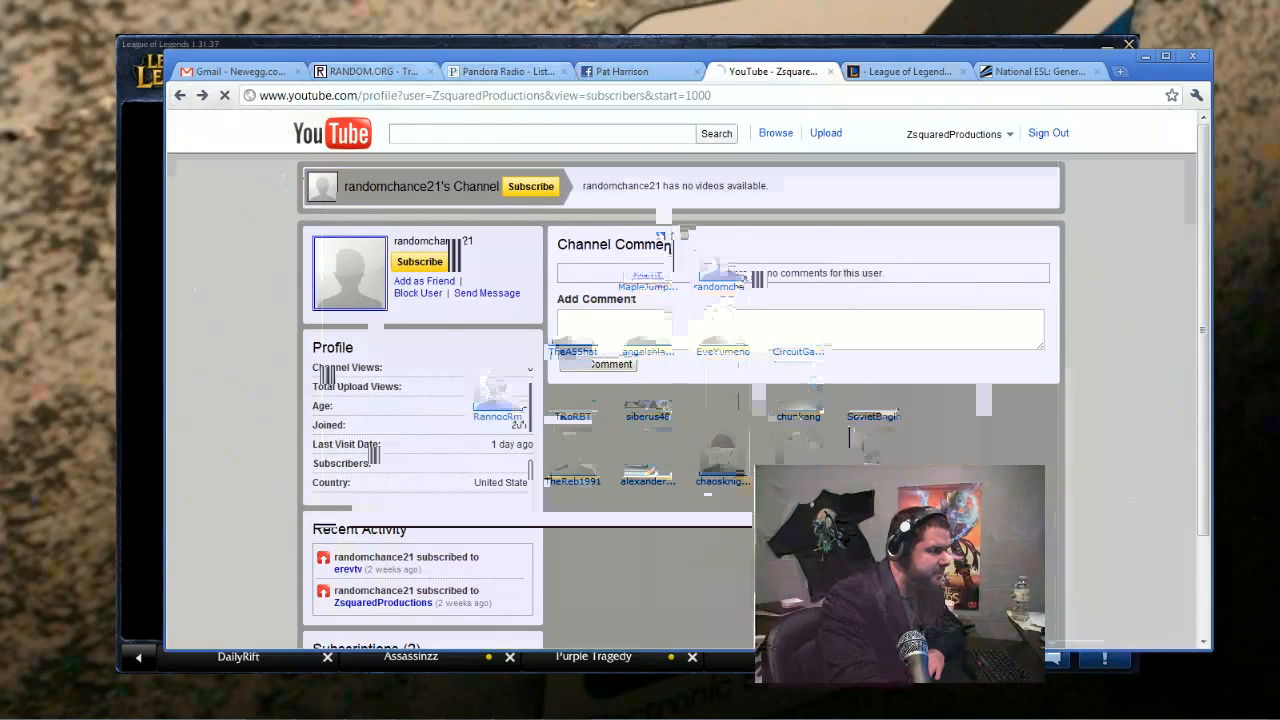
{"action": "left_click", "coordinate": [180, 96]}
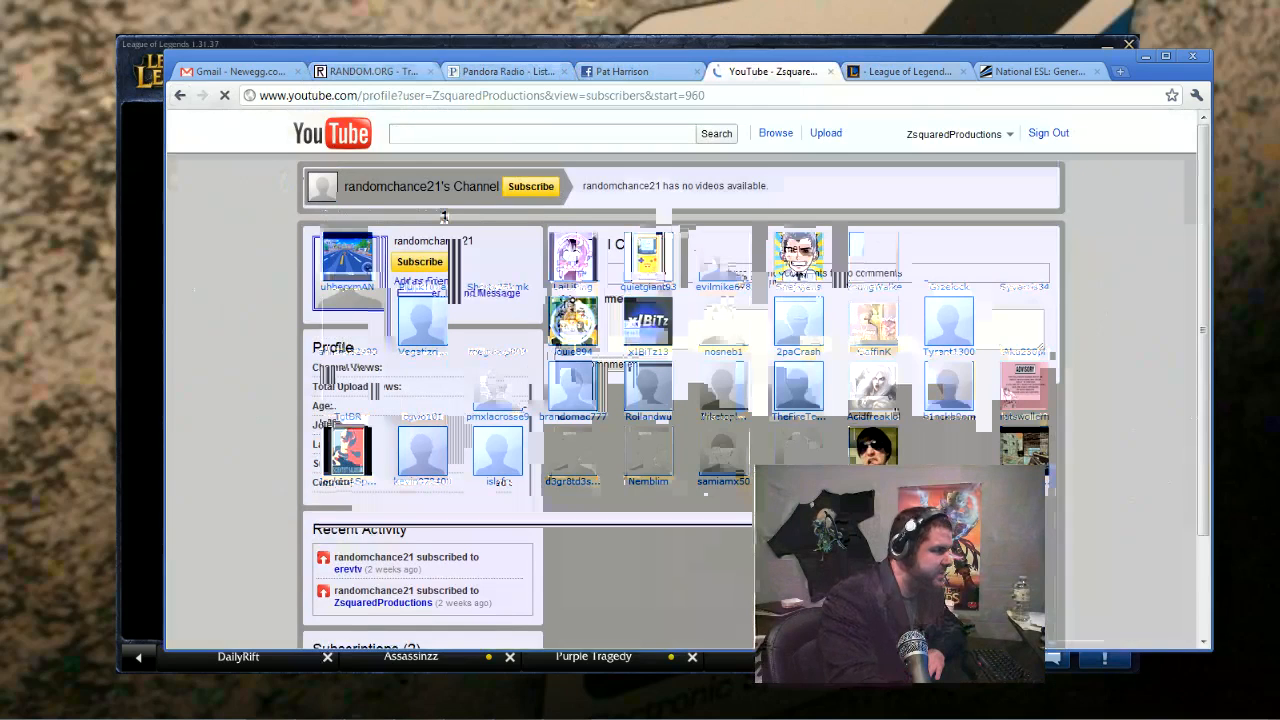
{"action": "left_click", "coordinate": [180, 96]}
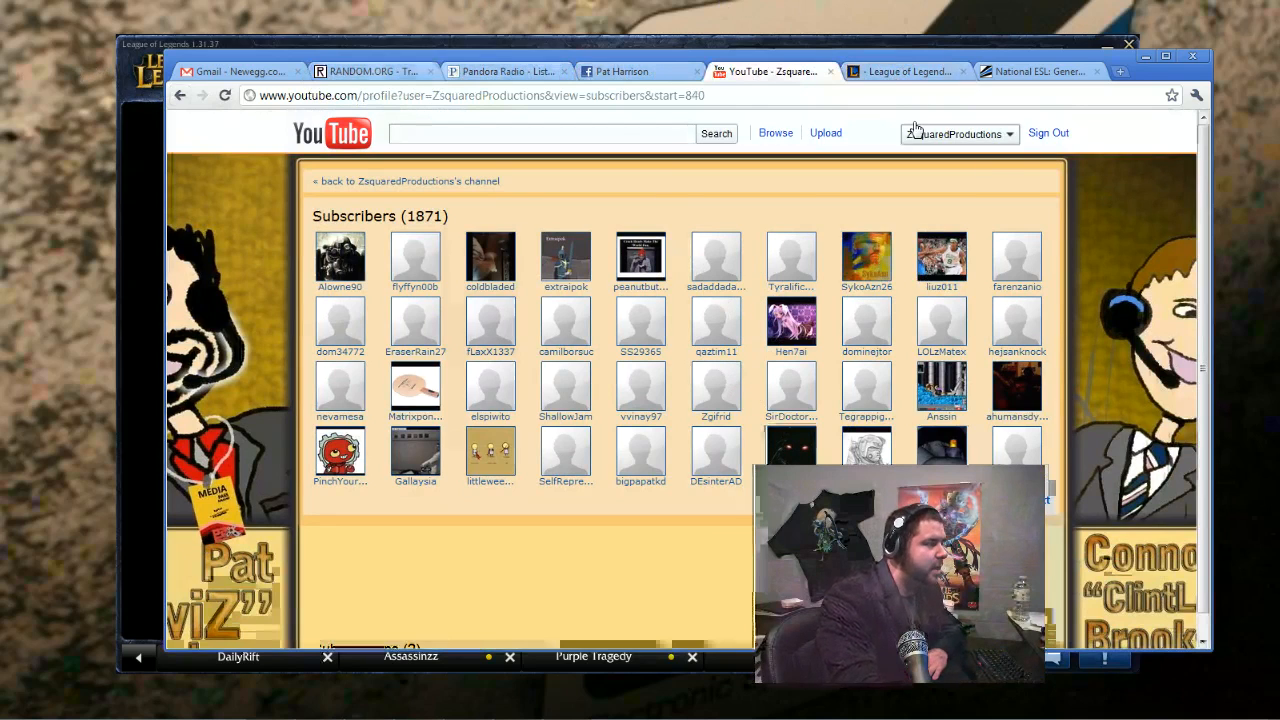
{"action": "mouse_move", "coordinate": [390, 180]}
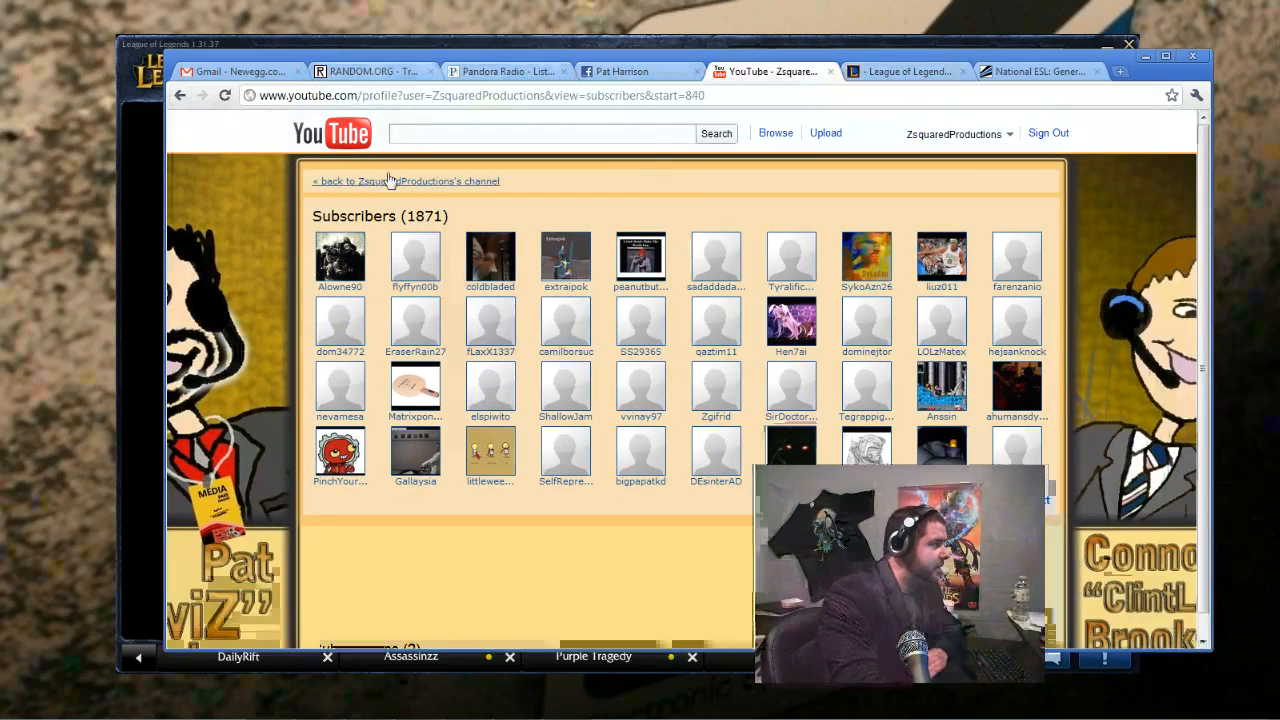
{"action": "mouse_move", "coordinate": [850, 180]}
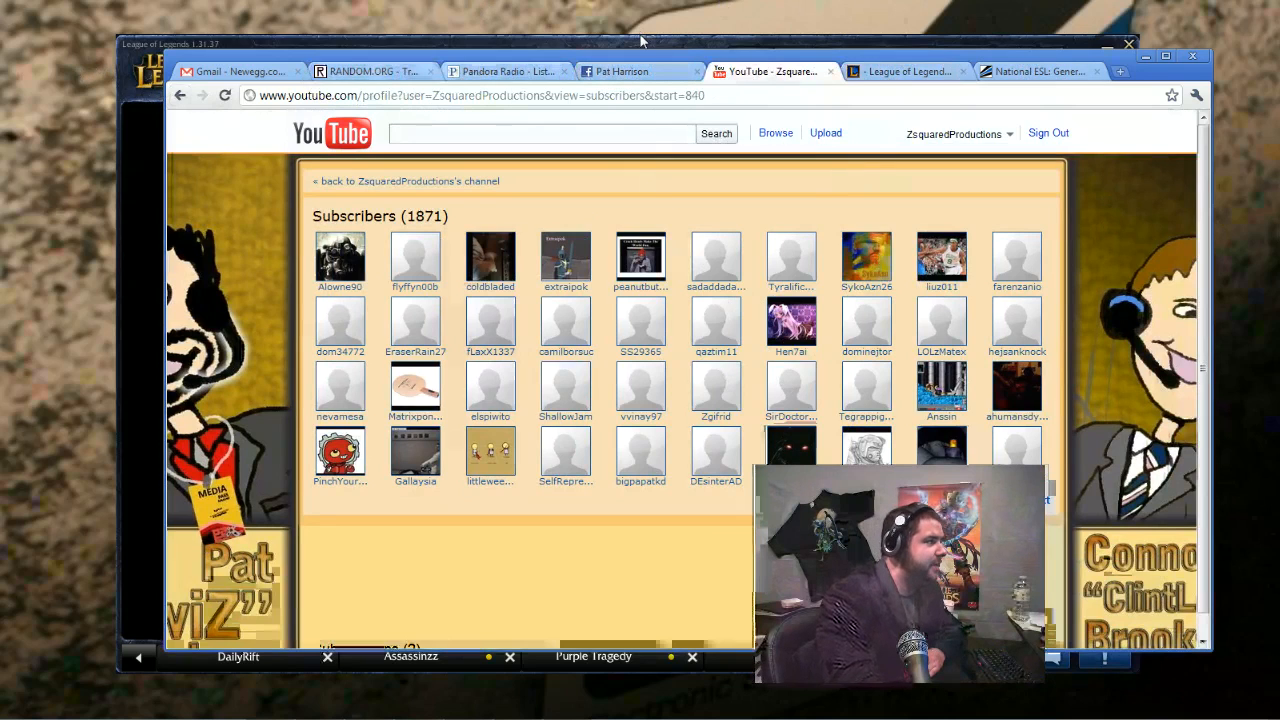
{"action": "left_click", "coordinate": [236, 656]}
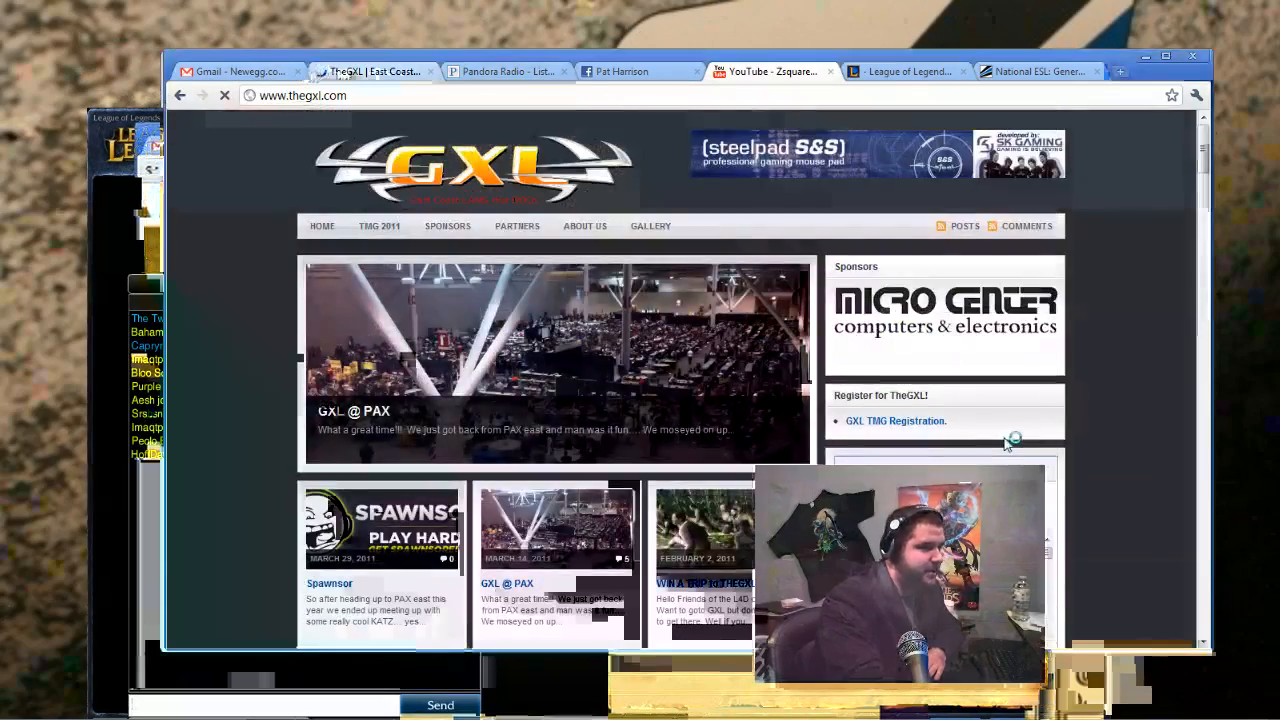
{"action": "mouse_move", "coordinate": [390, 212]}
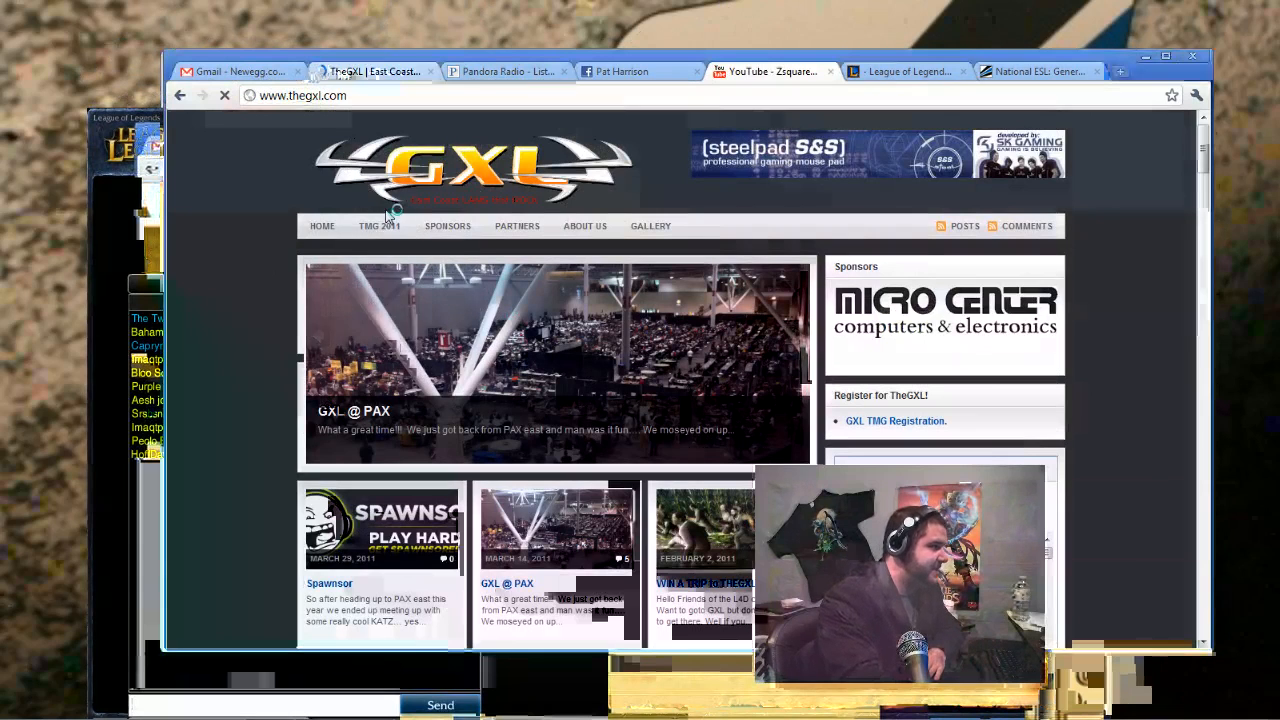
{"action": "mouse_move", "coordinate": [1084, 438]}
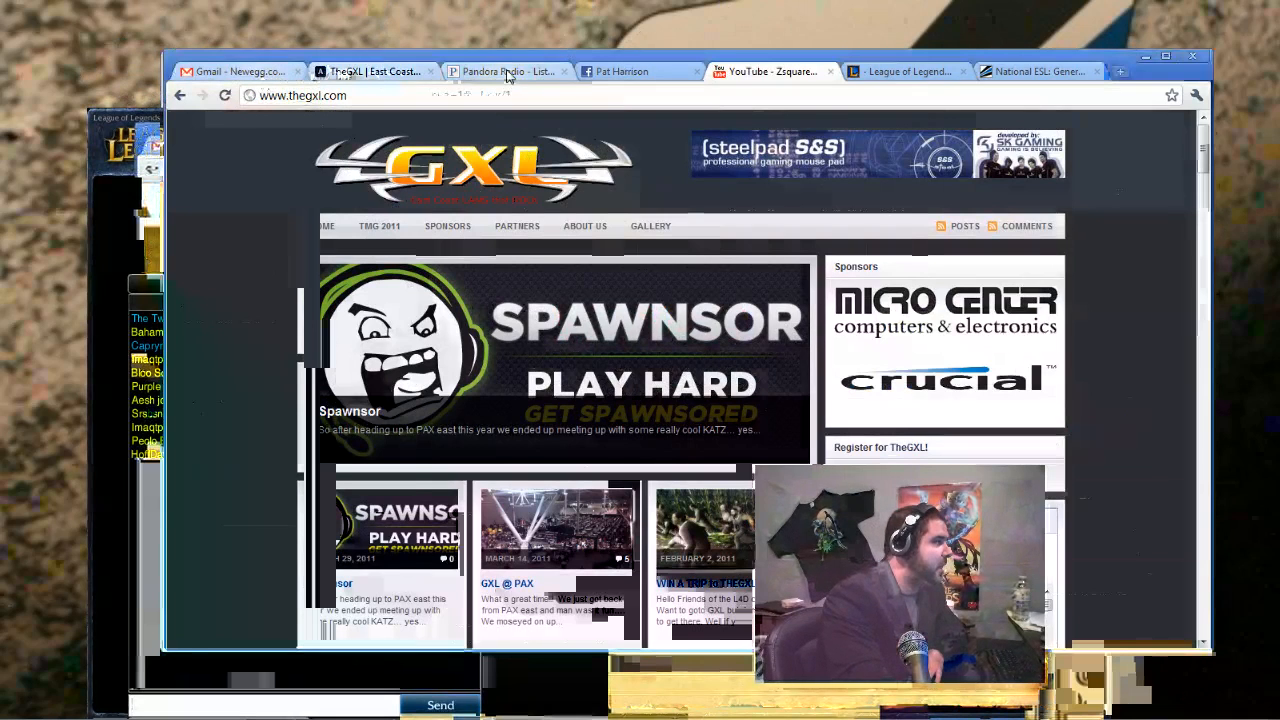
Step: Switch tabs to reach Twitter's sign-in page for the Daily Rift profile
{"action": "left_click", "coordinate": [508, 72]}
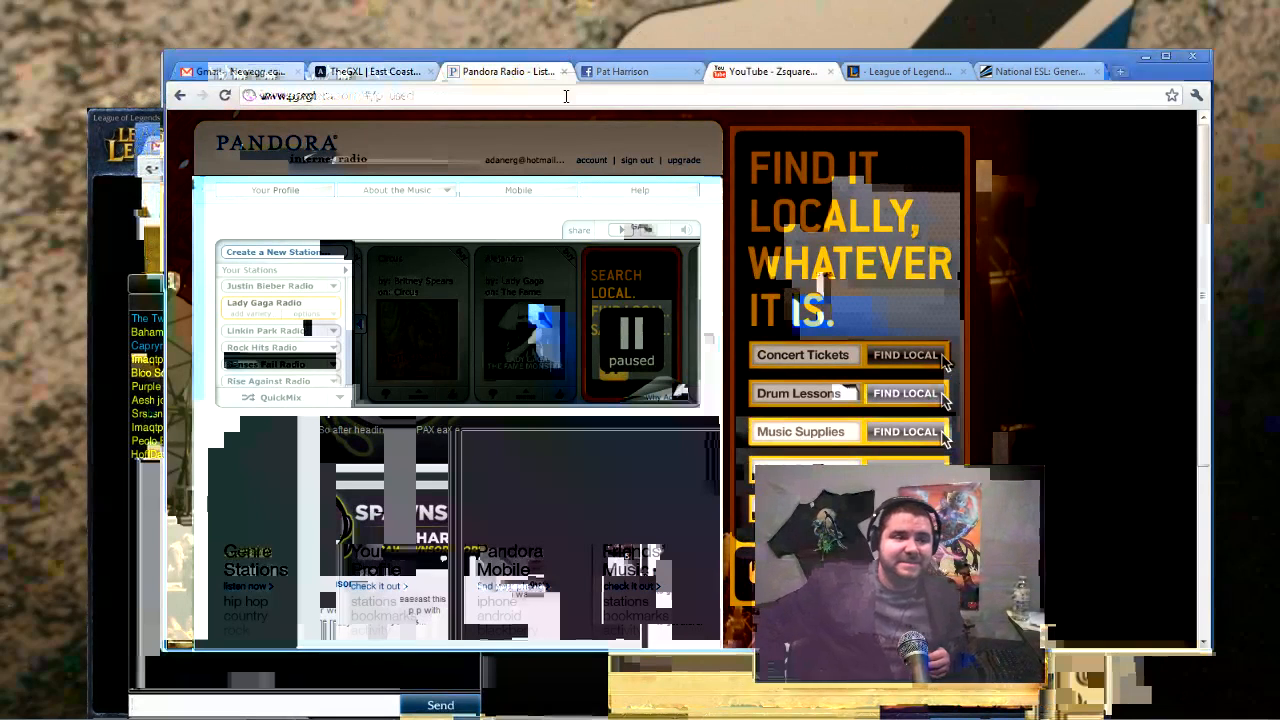
{"action": "left_click", "coordinate": [636, 72]}
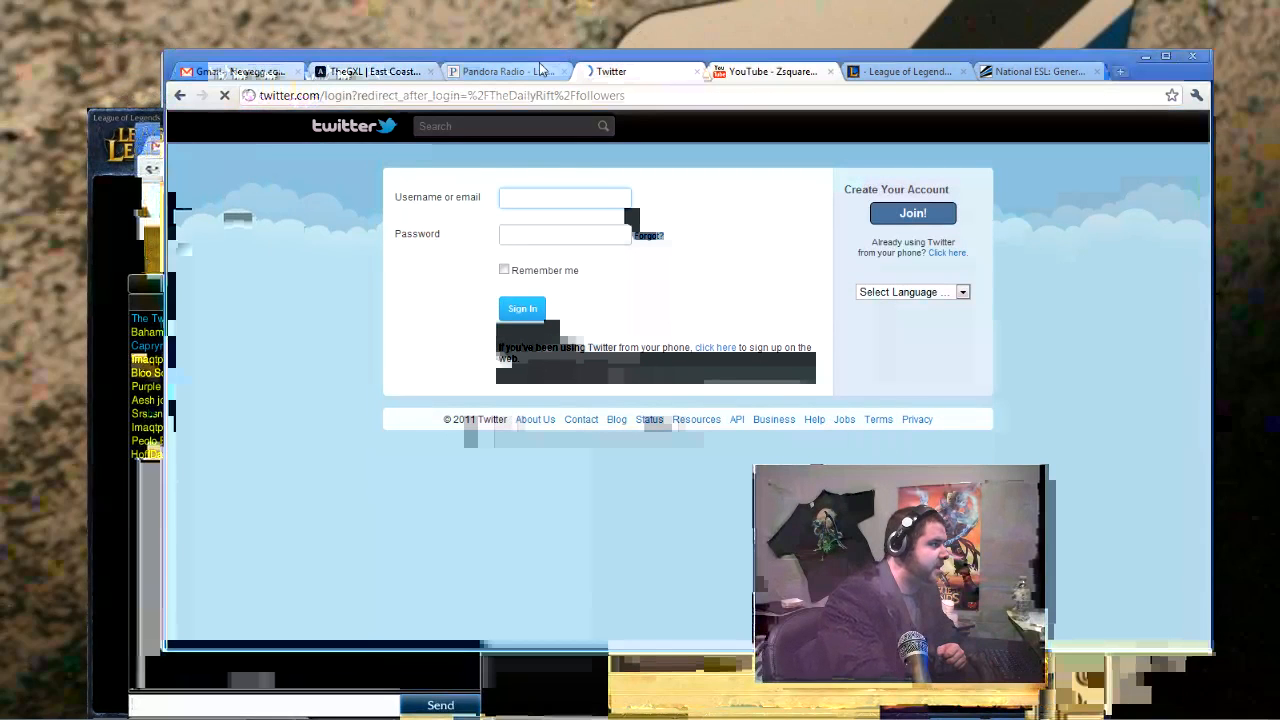
{"action": "mouse_move", "coordinate": [544, 64]}
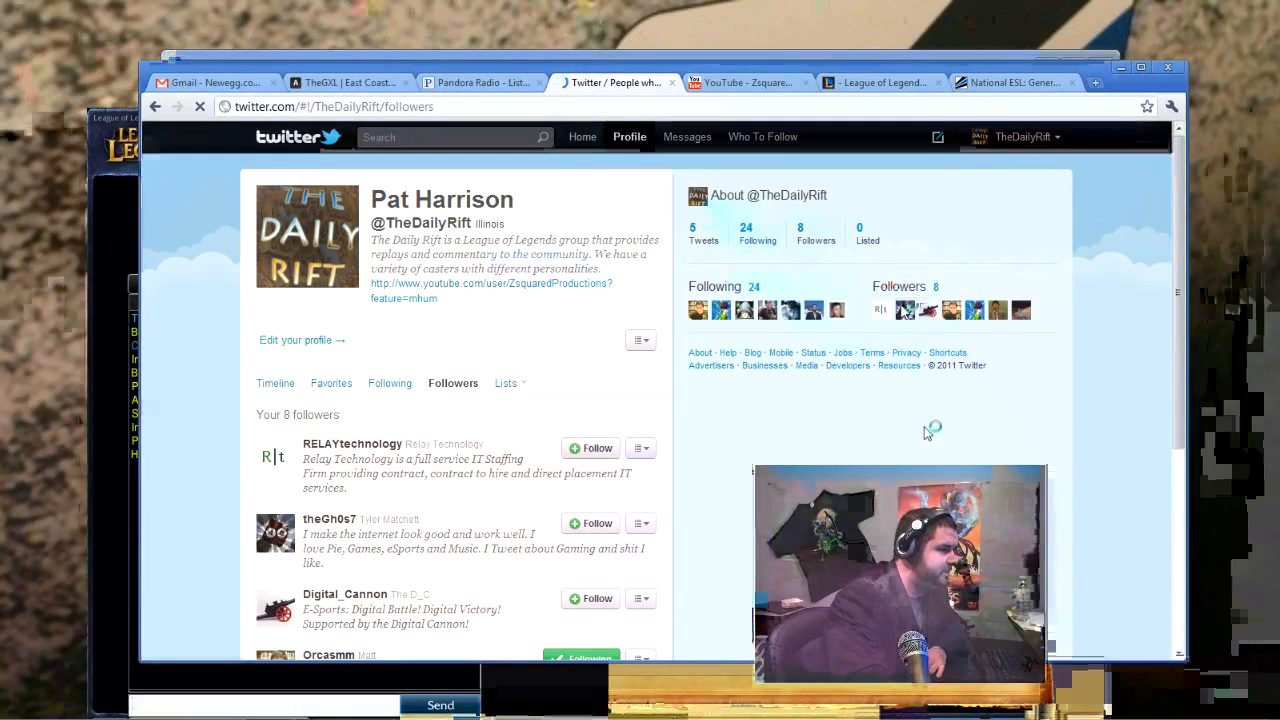
{"action": "mouse_move", "coordinate": [838, 398]}
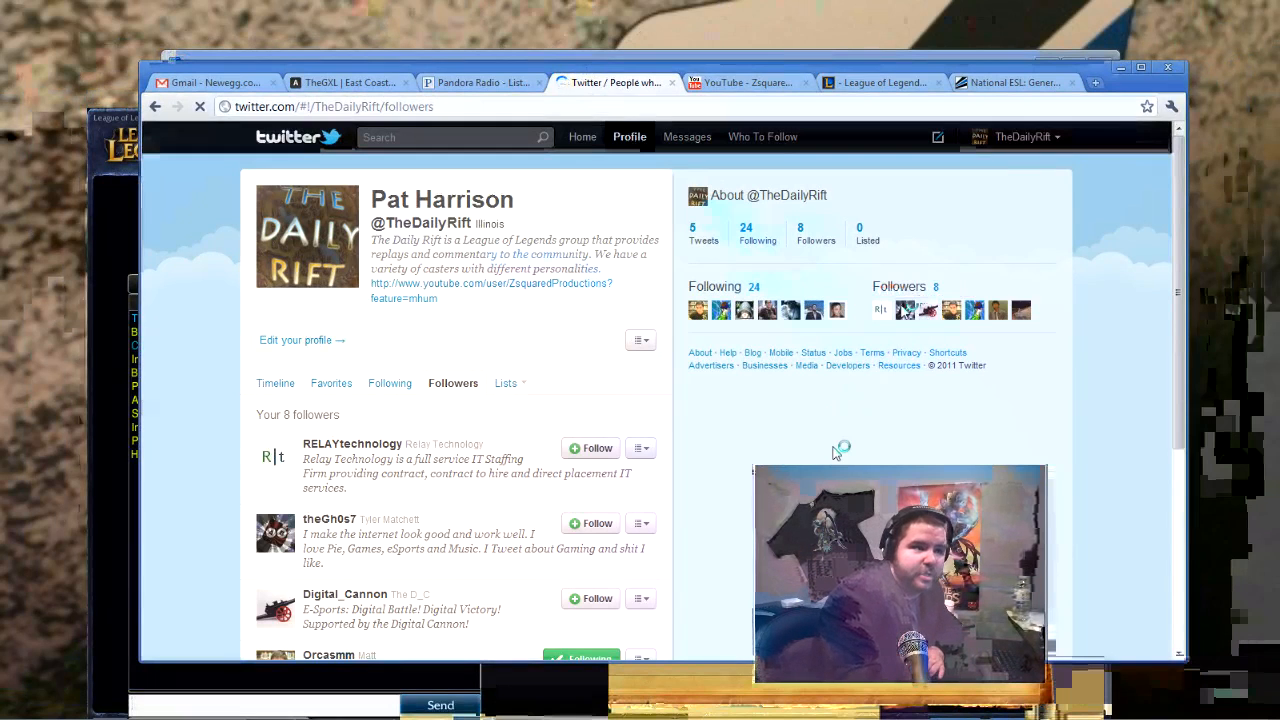
{"action": "mouse_move", "coordinate": [748, 82]}
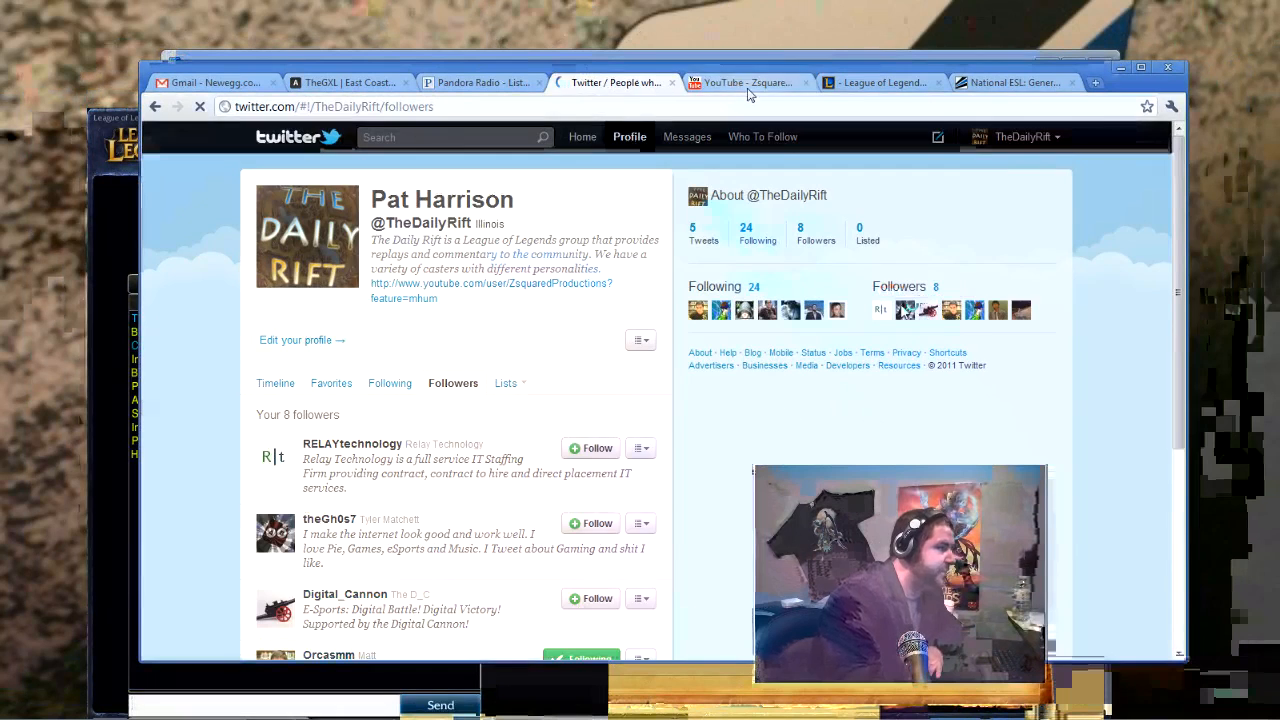
Step: Return to the YouTube subscribers page, then show the League of Legends Clan & Team Recruitment forum
{"action": "left_click", "coordinate": [744, 82]}
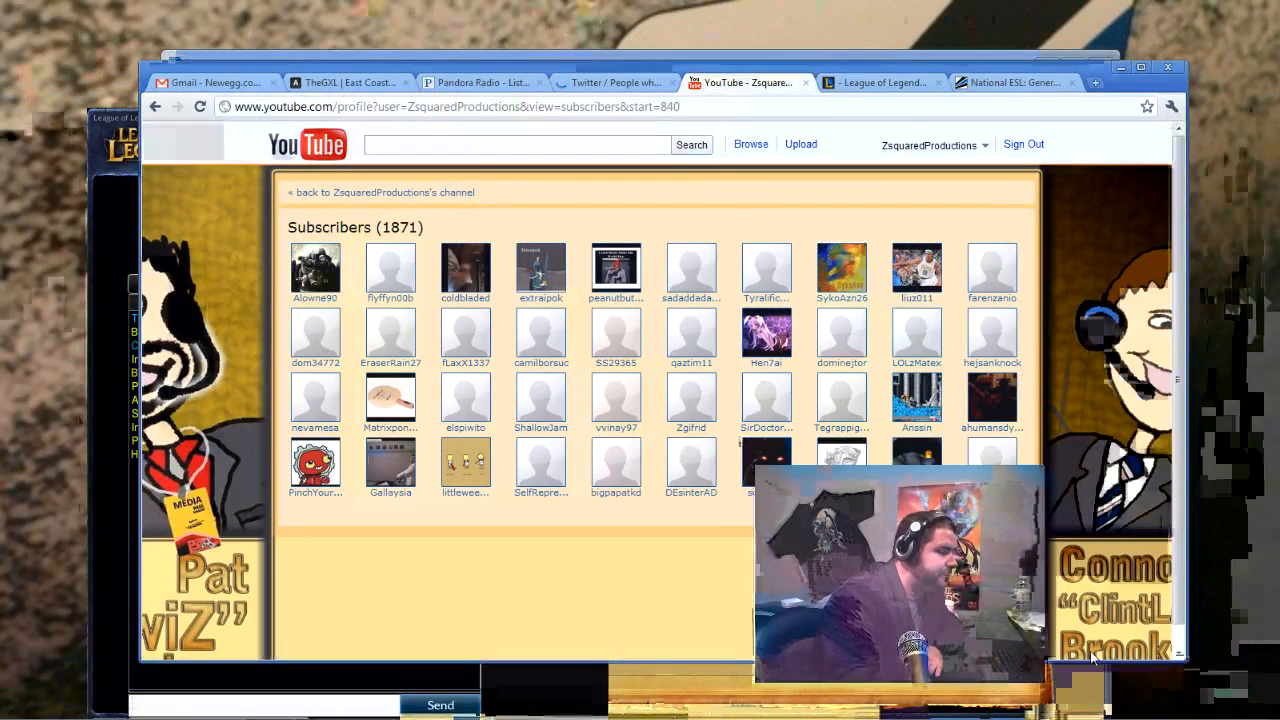
{"action": "left_click", "coordinate": [1160, 706]}
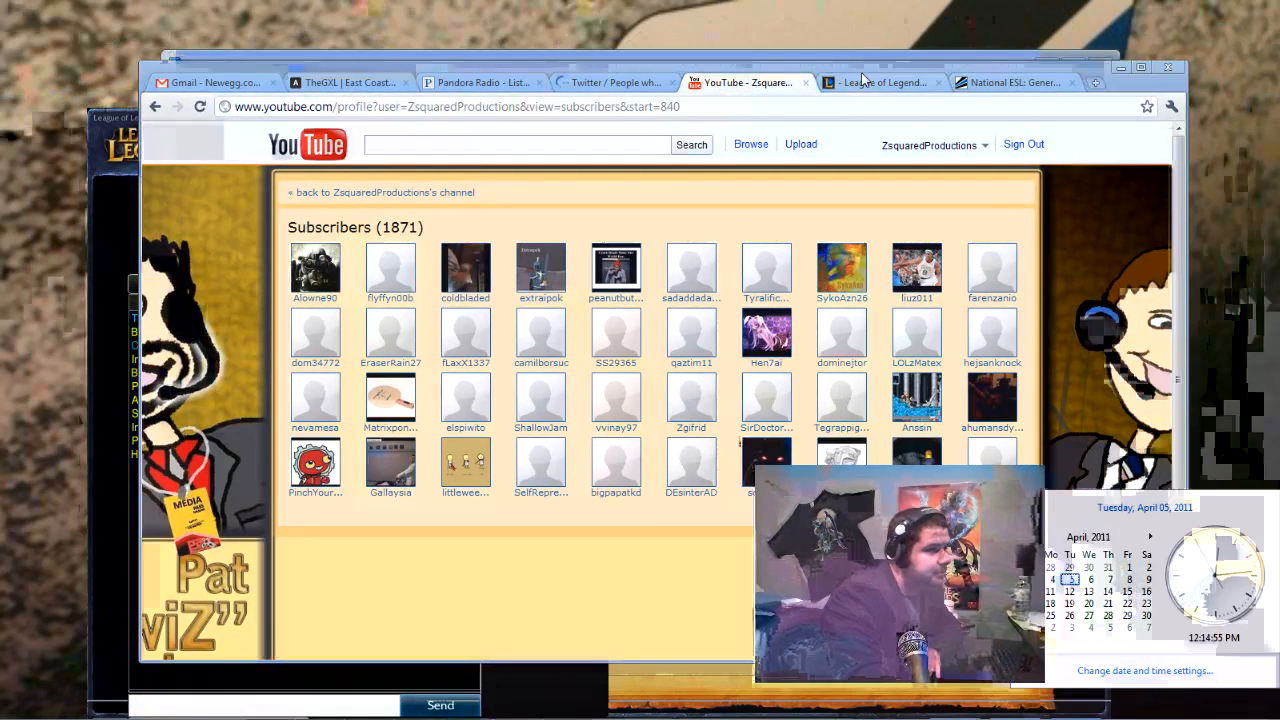
{"action": "left_click", "coordinate": [880, 82]}
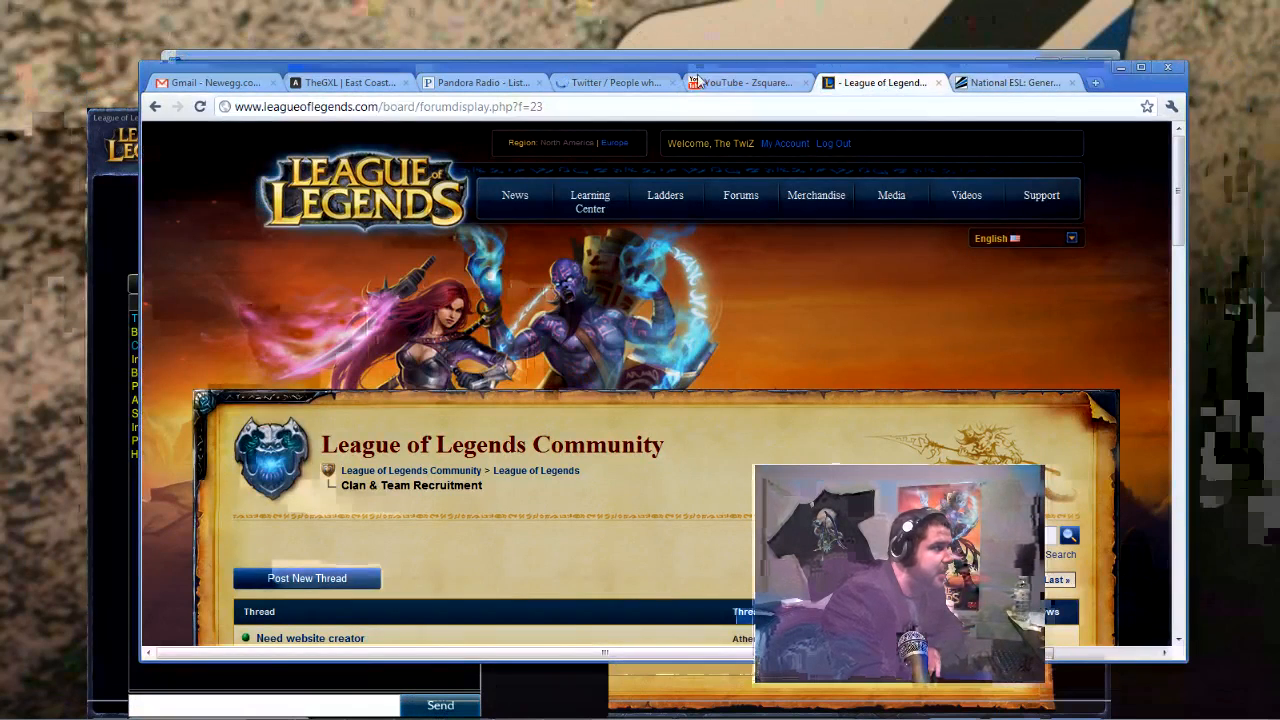
Step: Bring the Daily Rift Twitter followers page back into view
{"action": "left_click", "coordinate": [614, 82]}
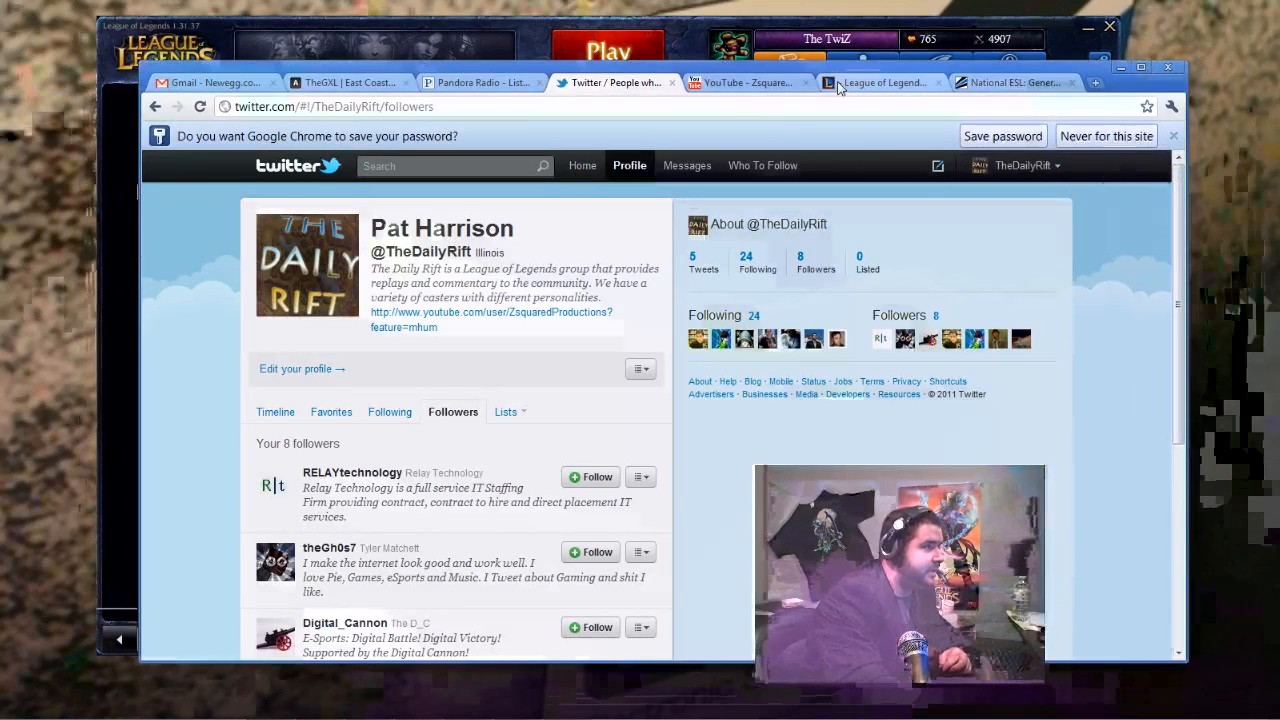
Step: Load reignofgaming.net, skim its news, then view the National ESL League of Legends forum
{"action": "left_click", "coordinate": [332, 108]}
{"action": "type", "text": "reignofgaming.net"}
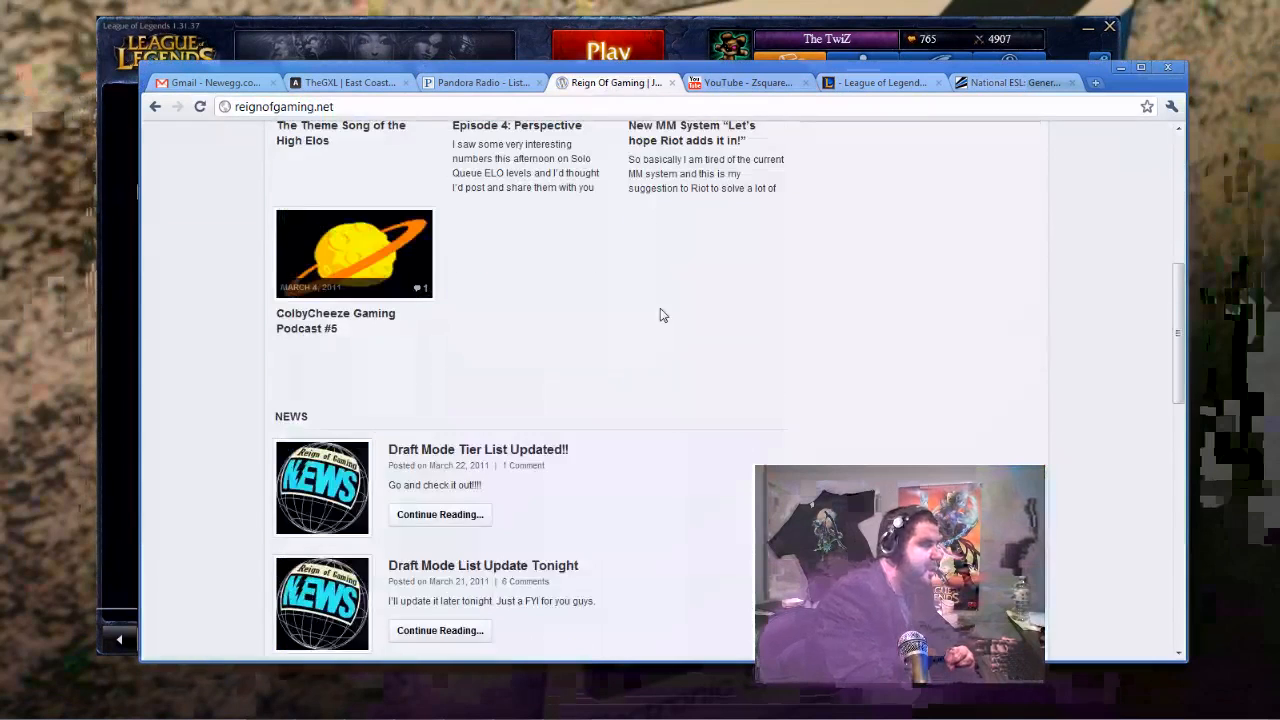
{"action": "scroll", "scroll_direction": "down", "scroll_amount": 3}
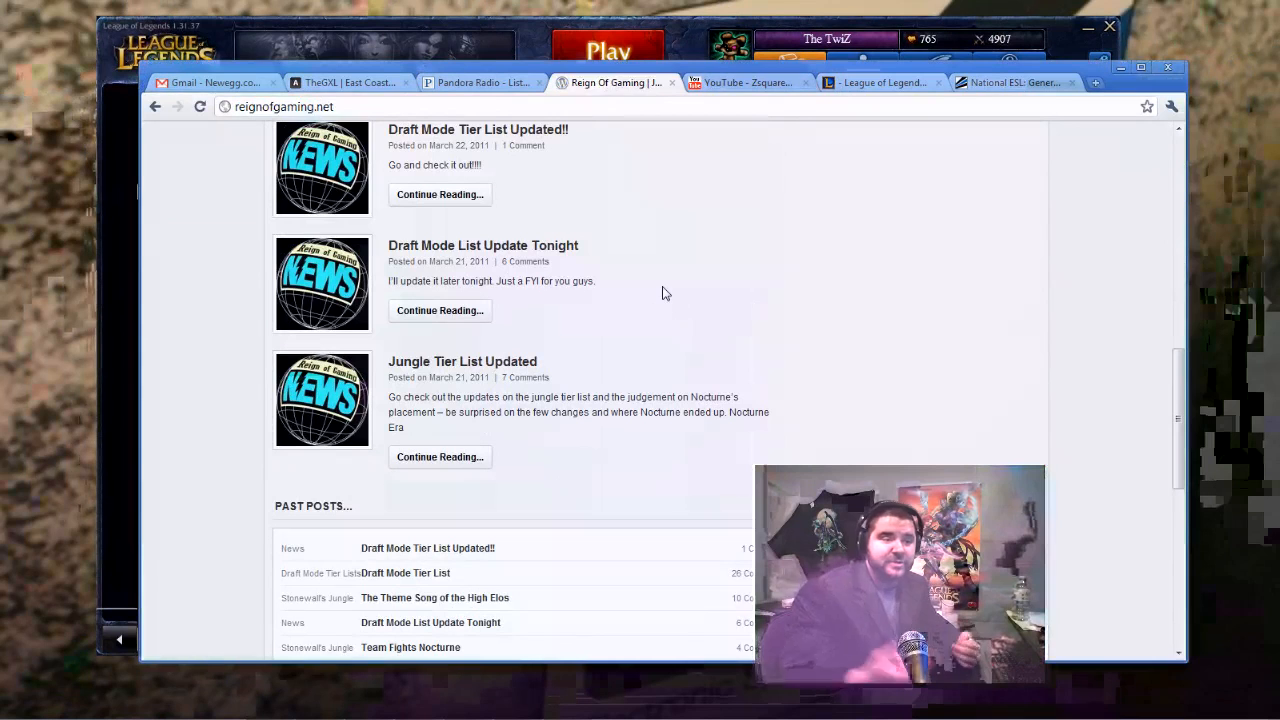
{"action": "mouse_move", "coordinate": [730, 160]}
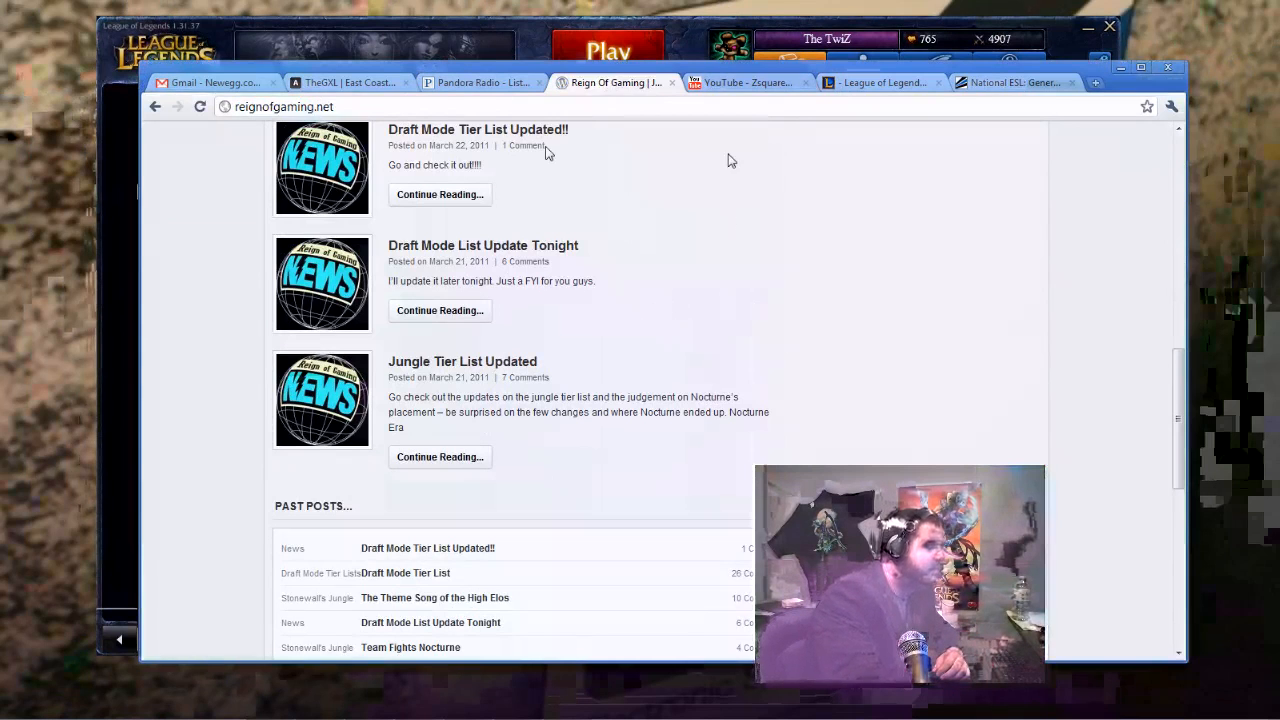
{"action": "left_click", "coordinate": [1016, 82]}
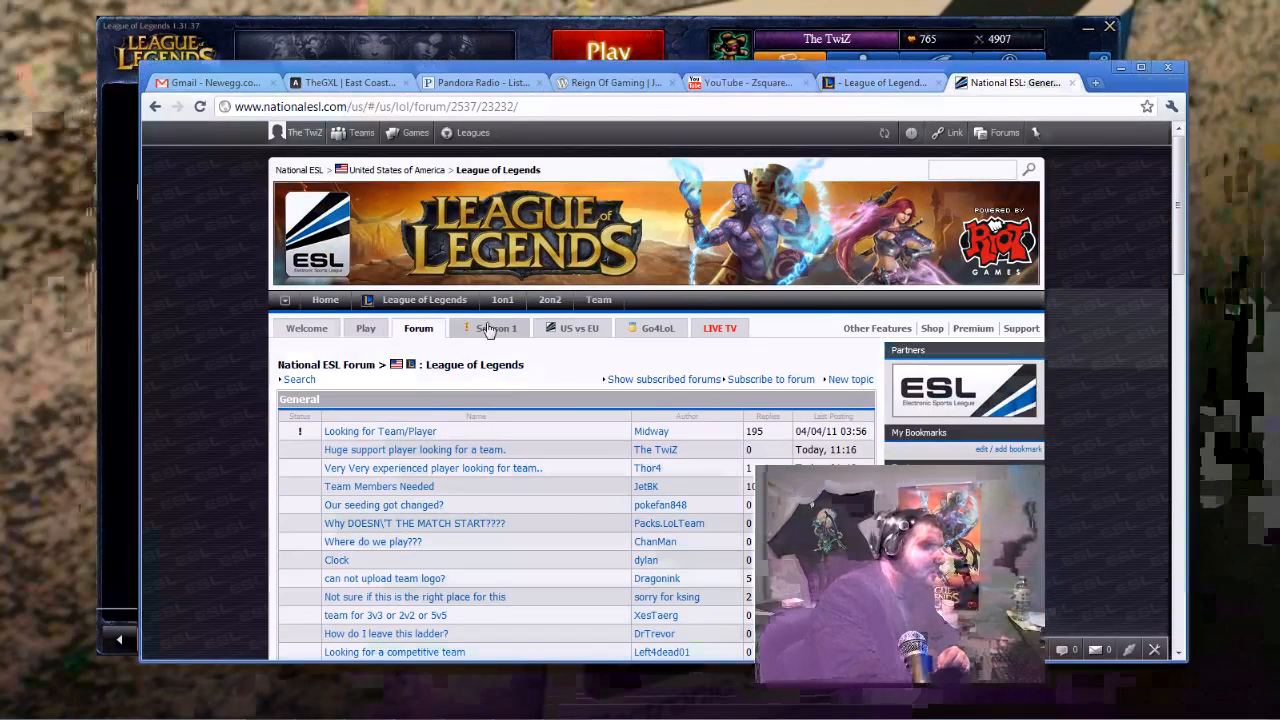
{"action": "mouse_move", "coordinate": [684, 336]}
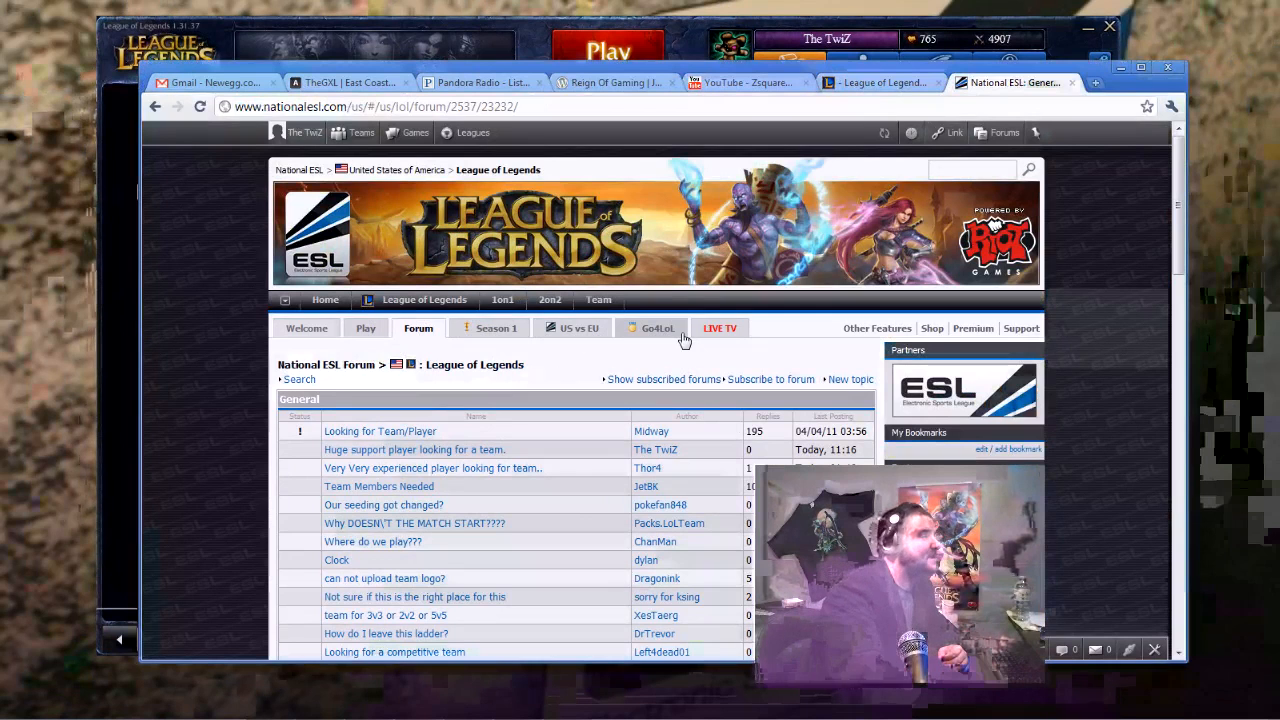
Step: Flip through the League of Legends, Pandora and Gmail pages, ending on the GXL home page
{"action": "left_click", "coordinate": [880, 82]}
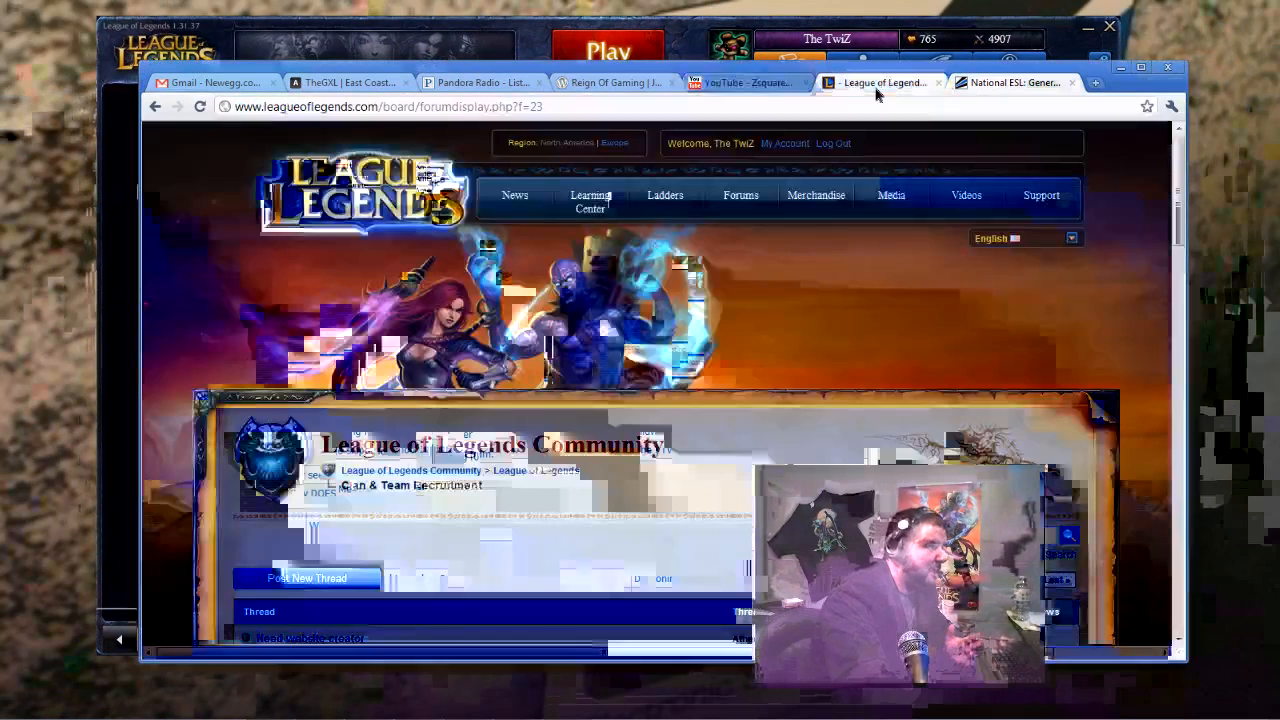
{"action": "left_click", "coordinate": [484, 82]}
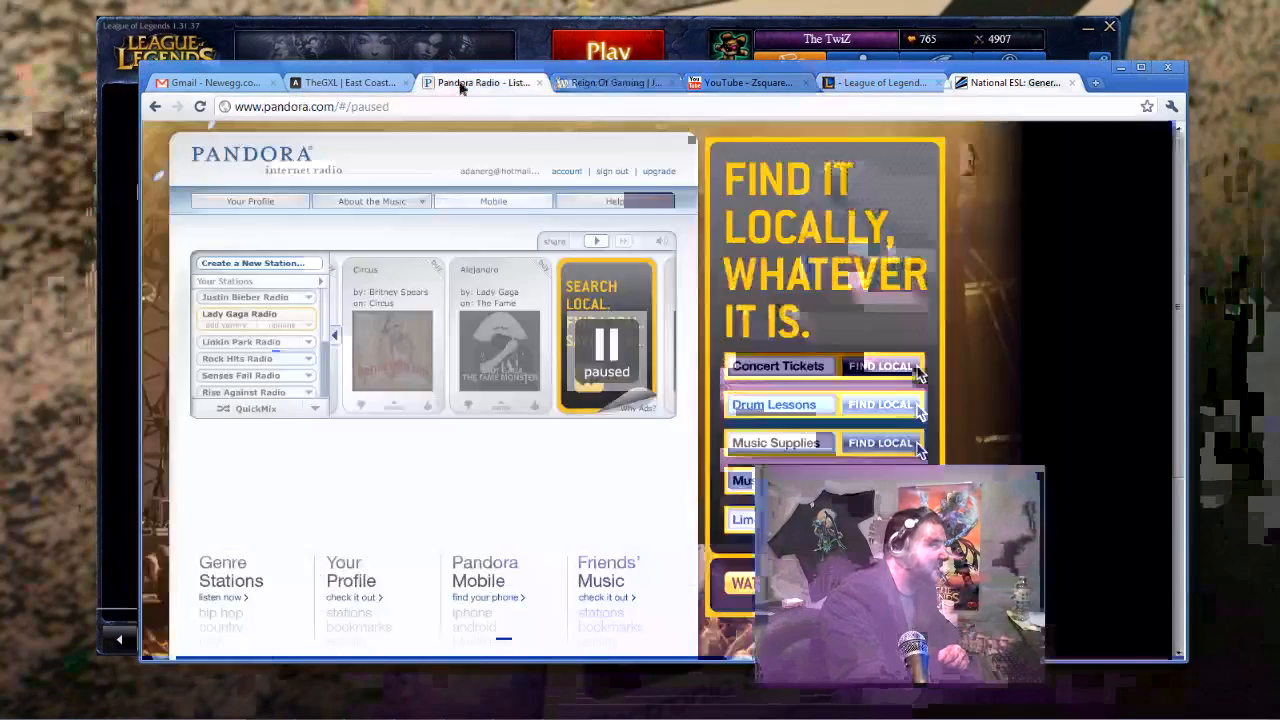
{"action": "left_click", "coordinate": [216, 82]}
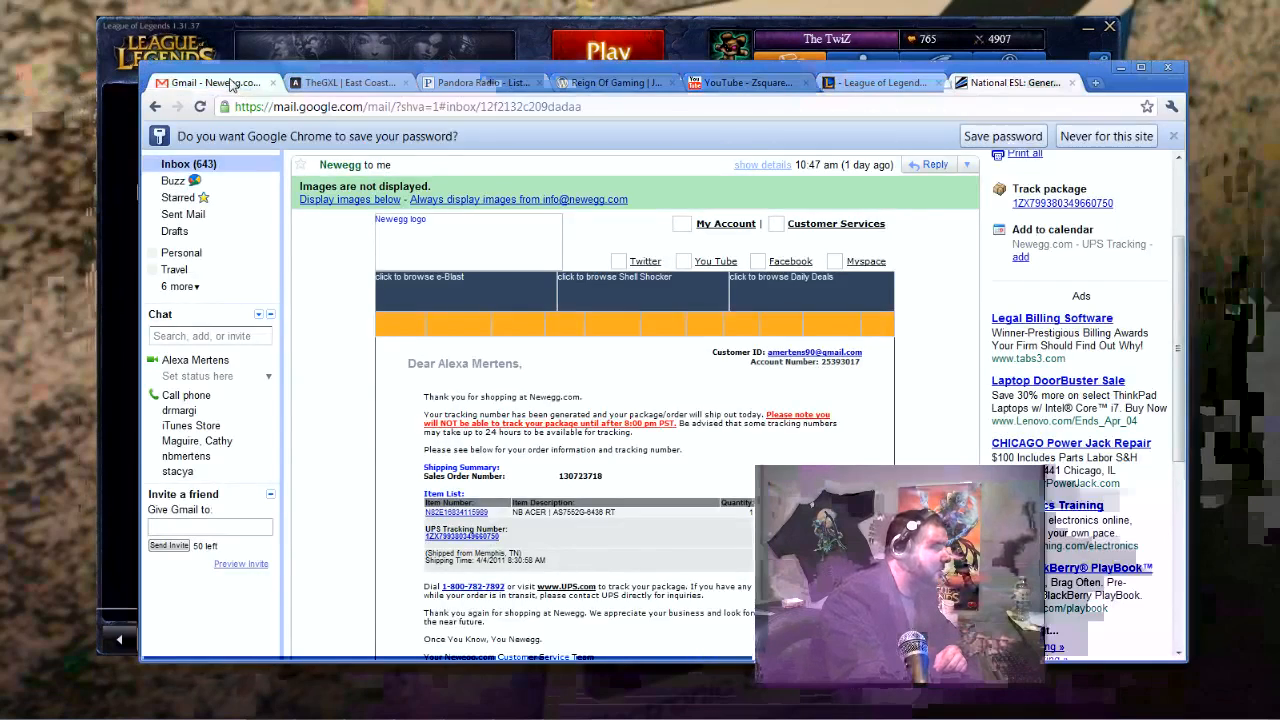
{"action": "left_click", "coordinate": [344, 82]}
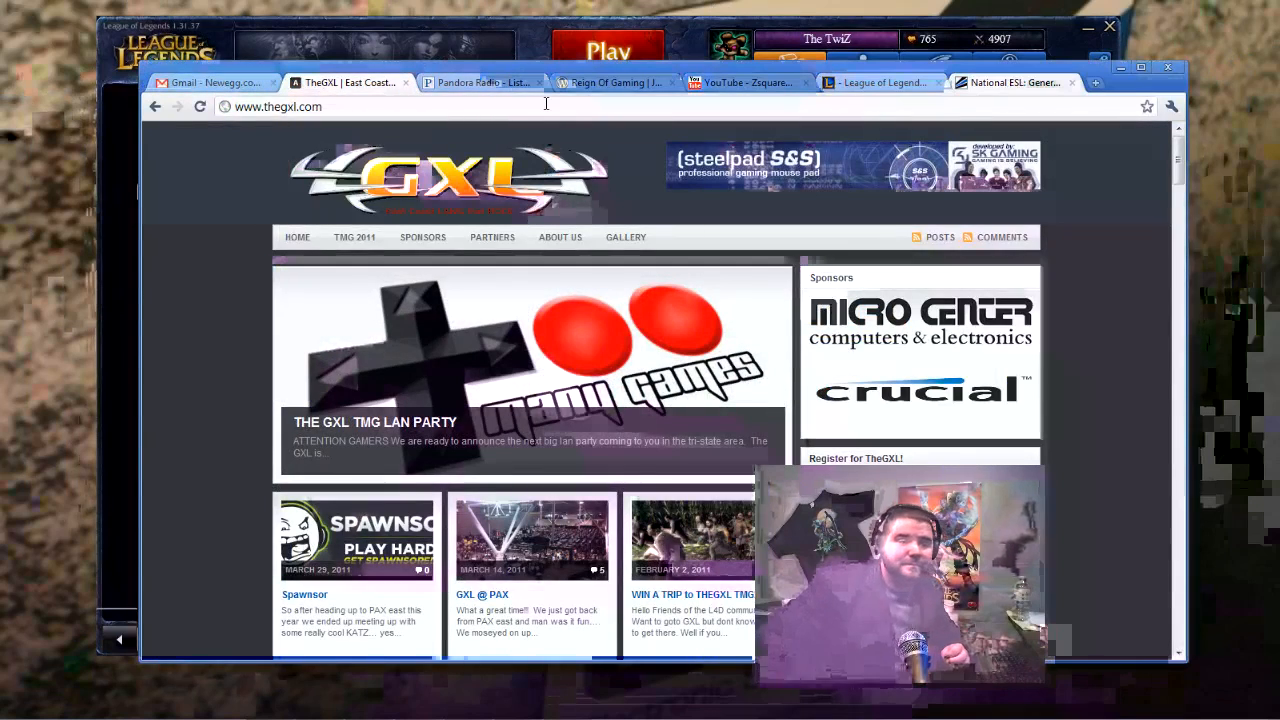